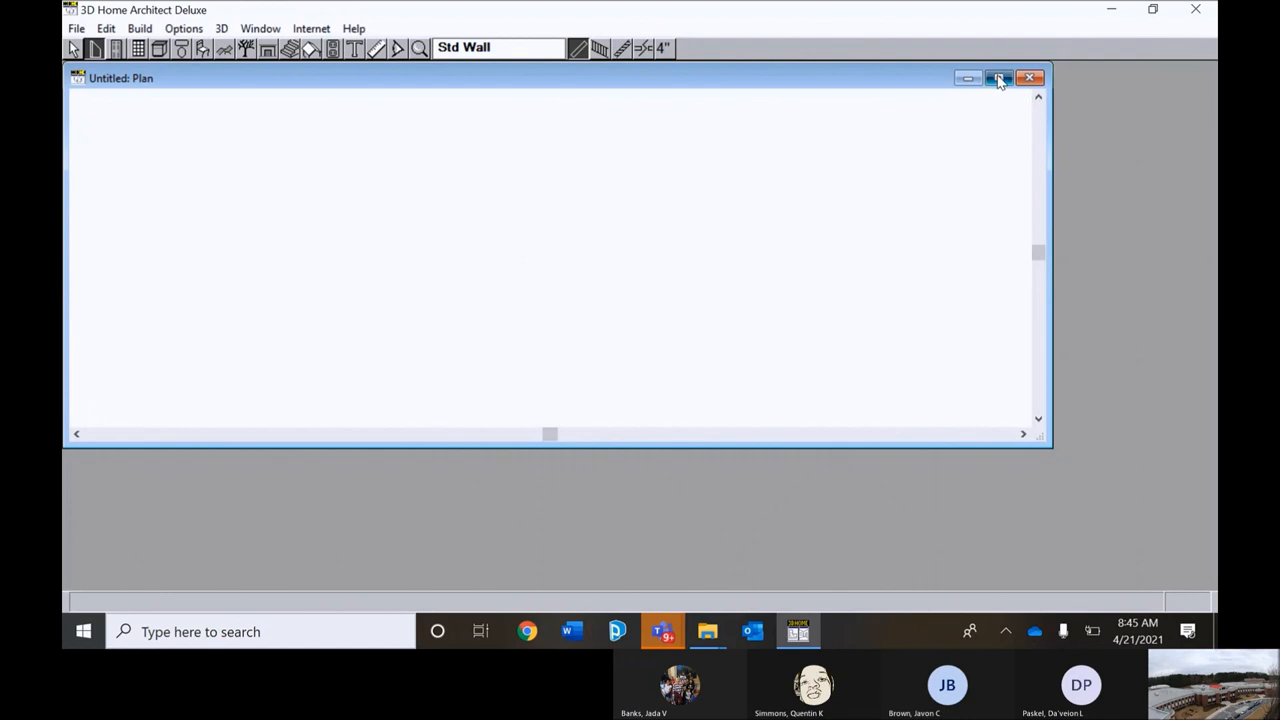
Maximize the Untitled: Plan window so the blank floor plan fills the workspace.
click(999, 78)
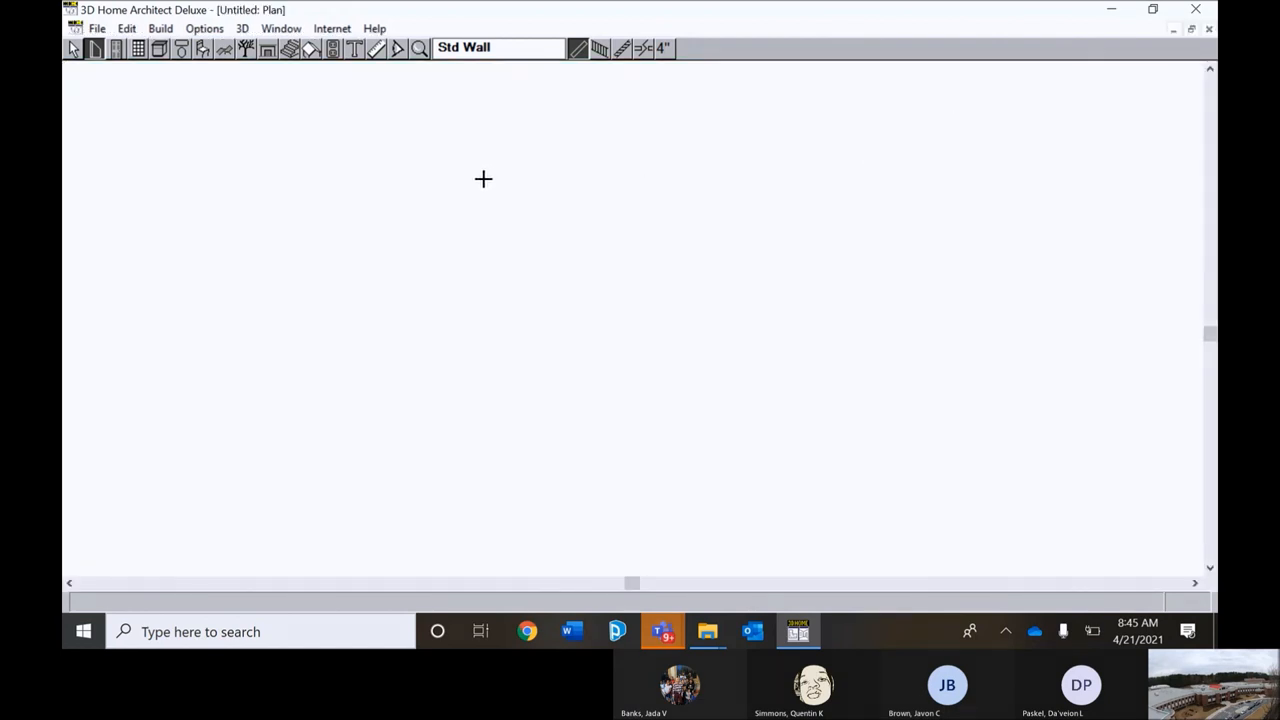
mouse_move(484, 168)
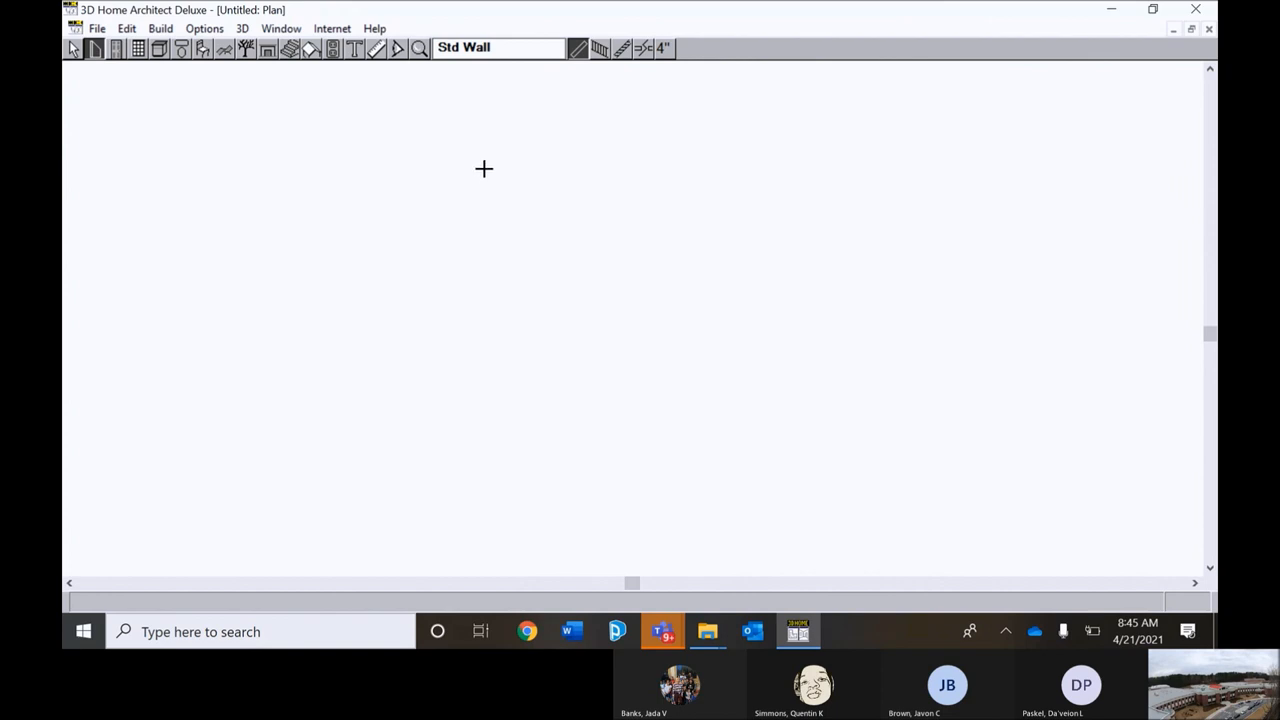
mouse_move(340, 85)
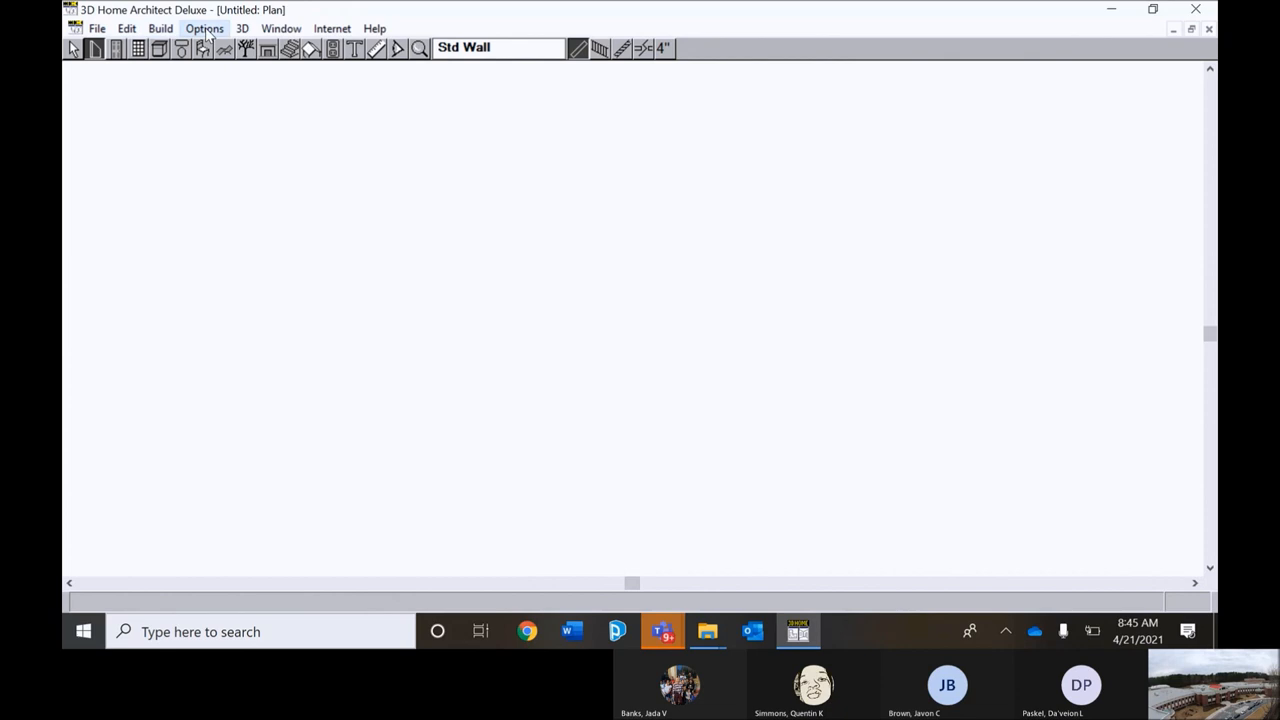
In Plan Setup, uncheck Enable Undo and Enable Fixture/Furniture resize, and confirm.
click(204, 28)
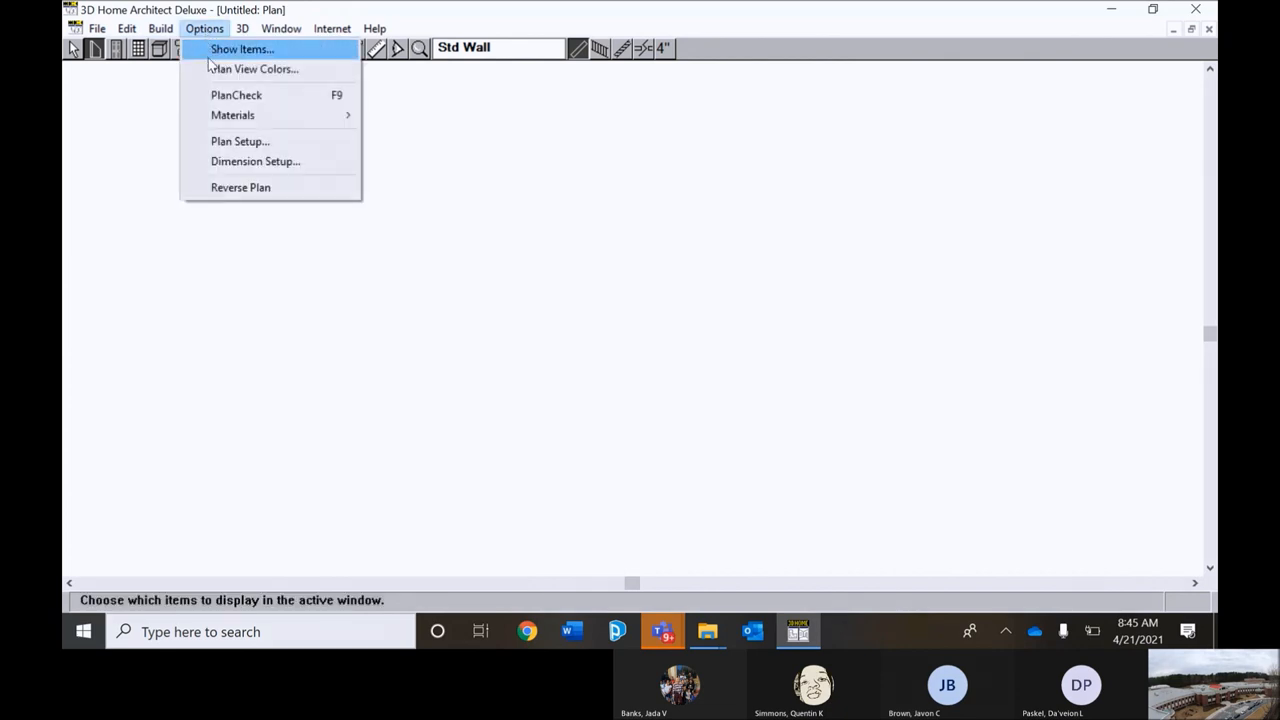
mouse_move(240, 141)
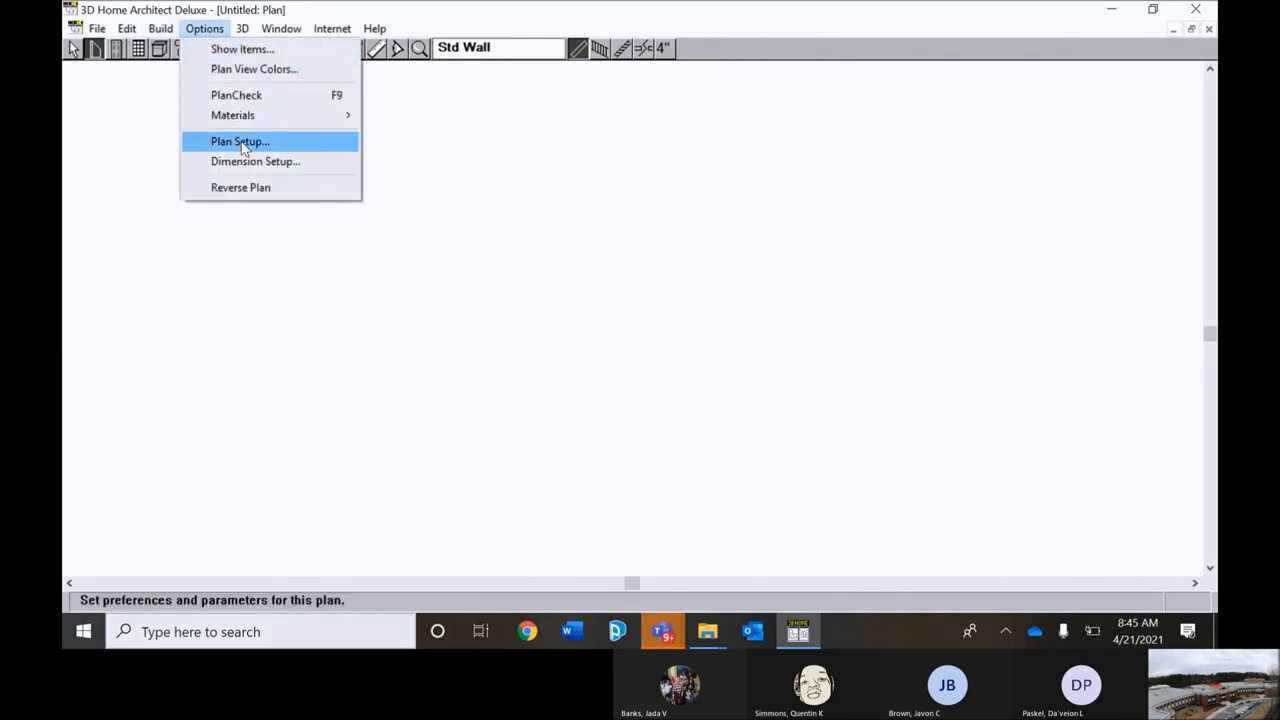
click(239, 141)
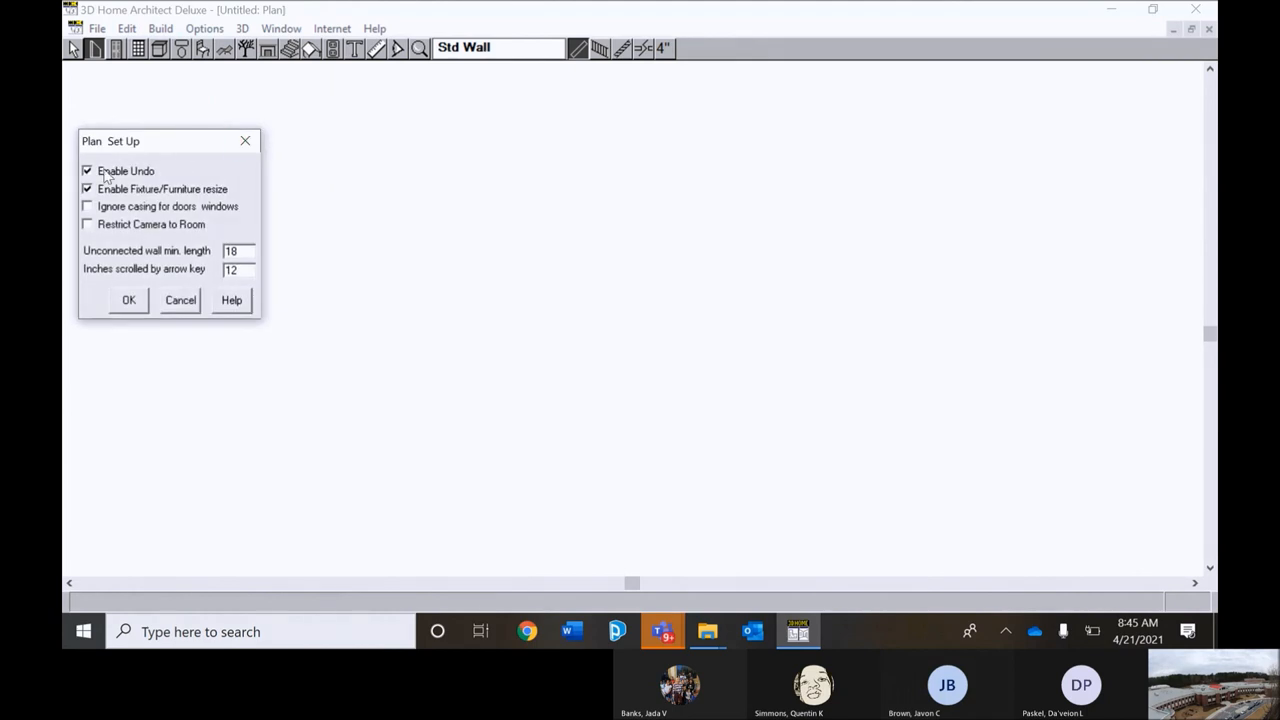
click(87, 170)
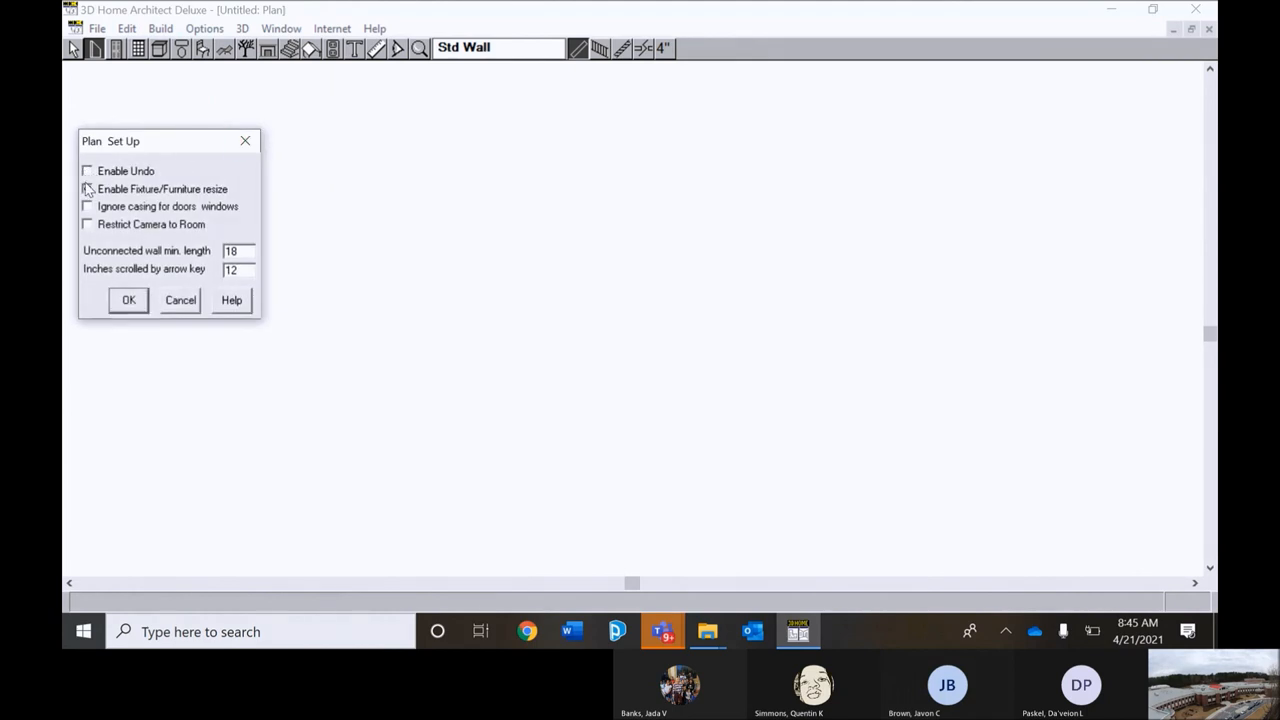
click(87, 189)
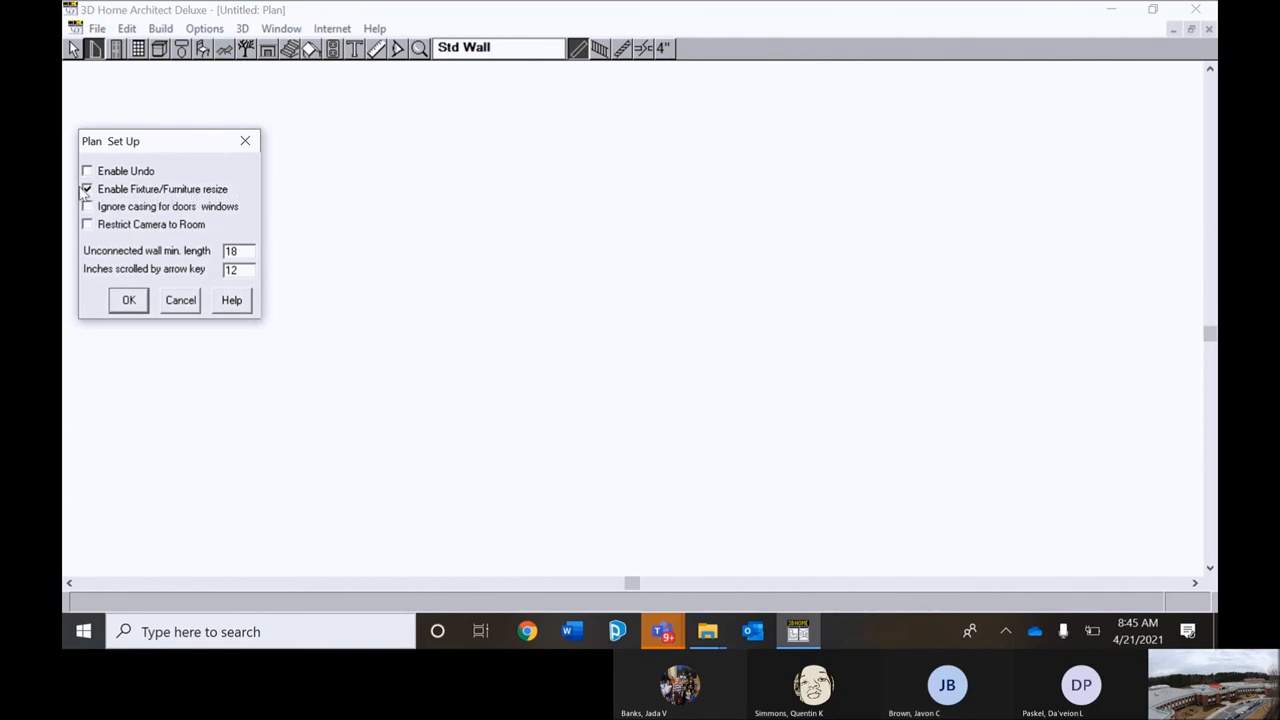
click(87, 189)
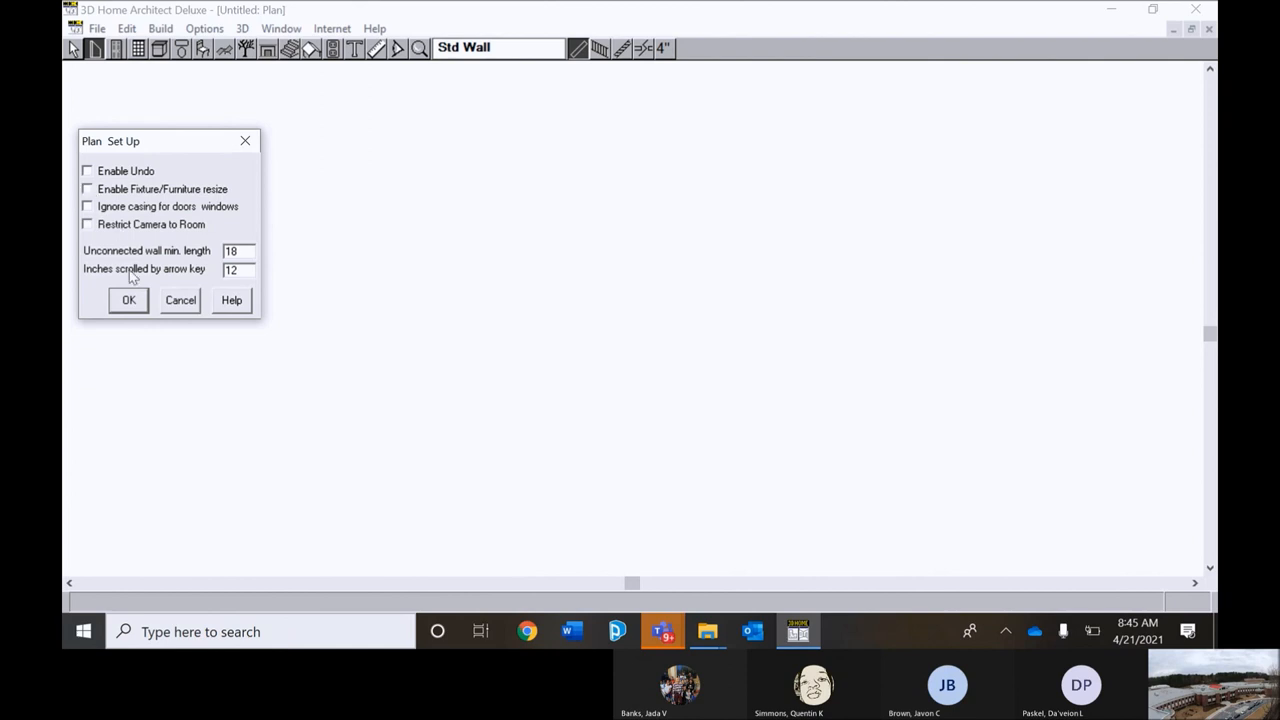
click(128, 300)
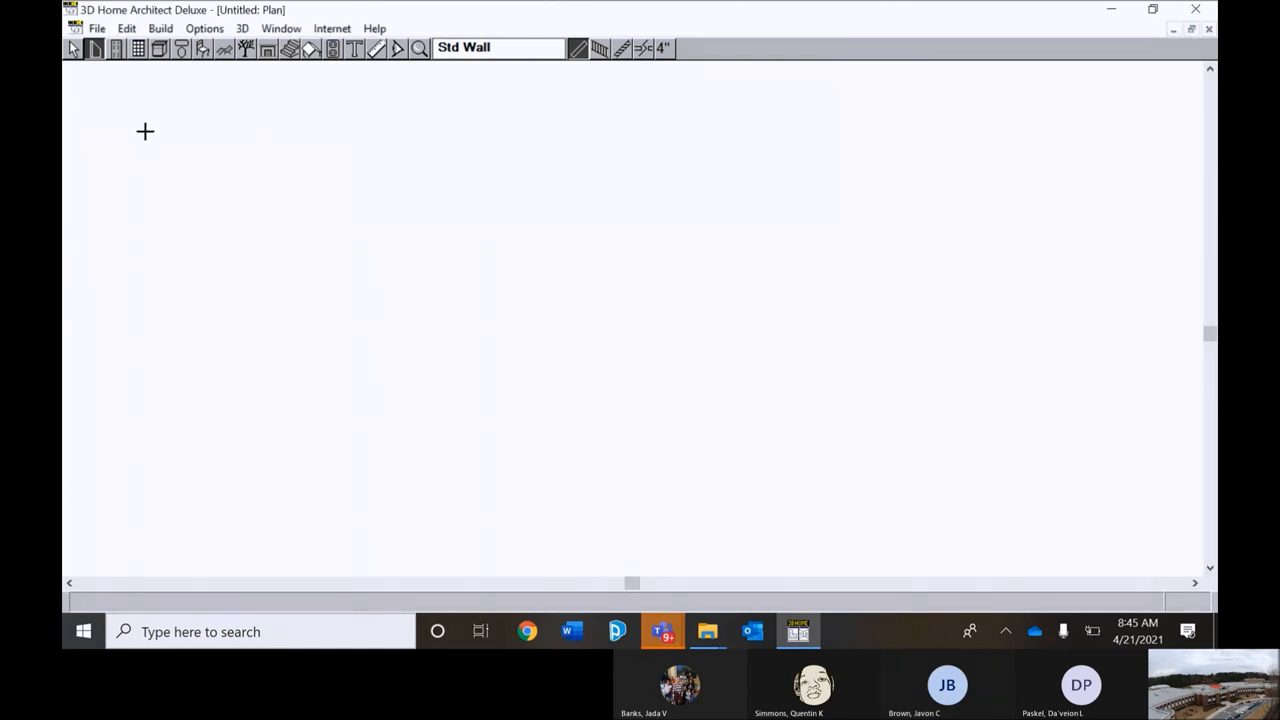
mouse_move(168, 80)
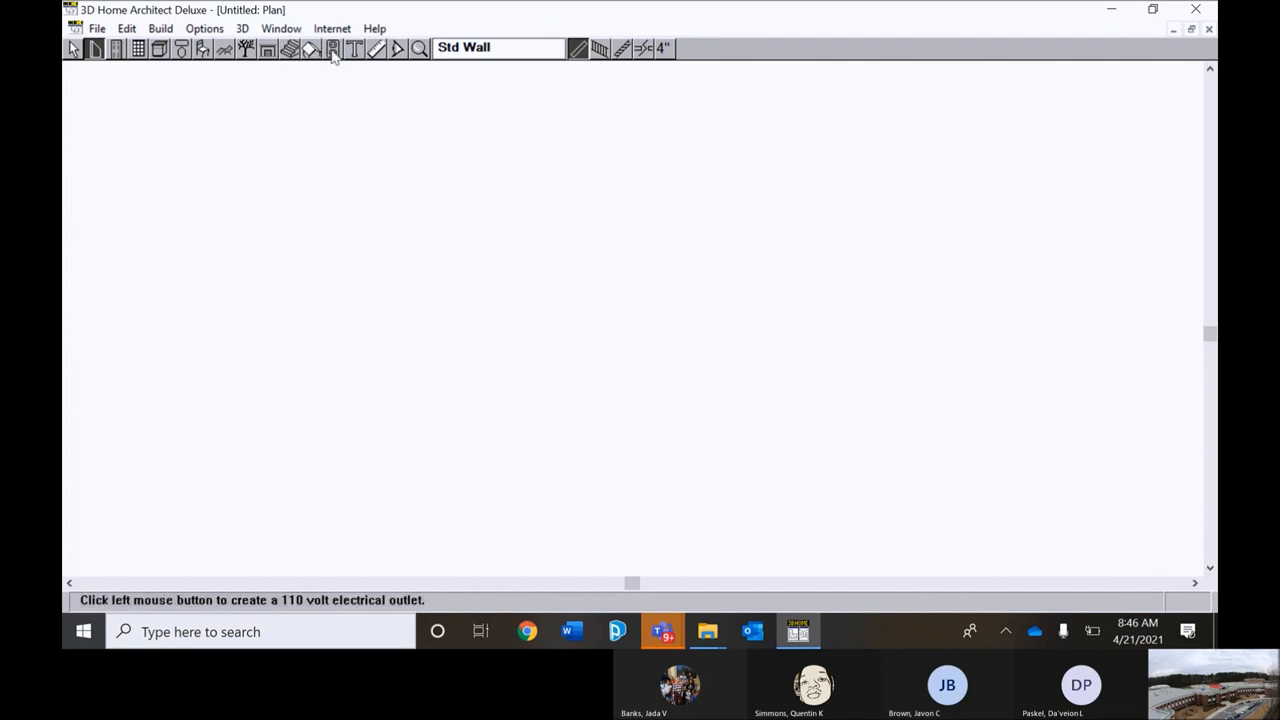
click(355, 48)
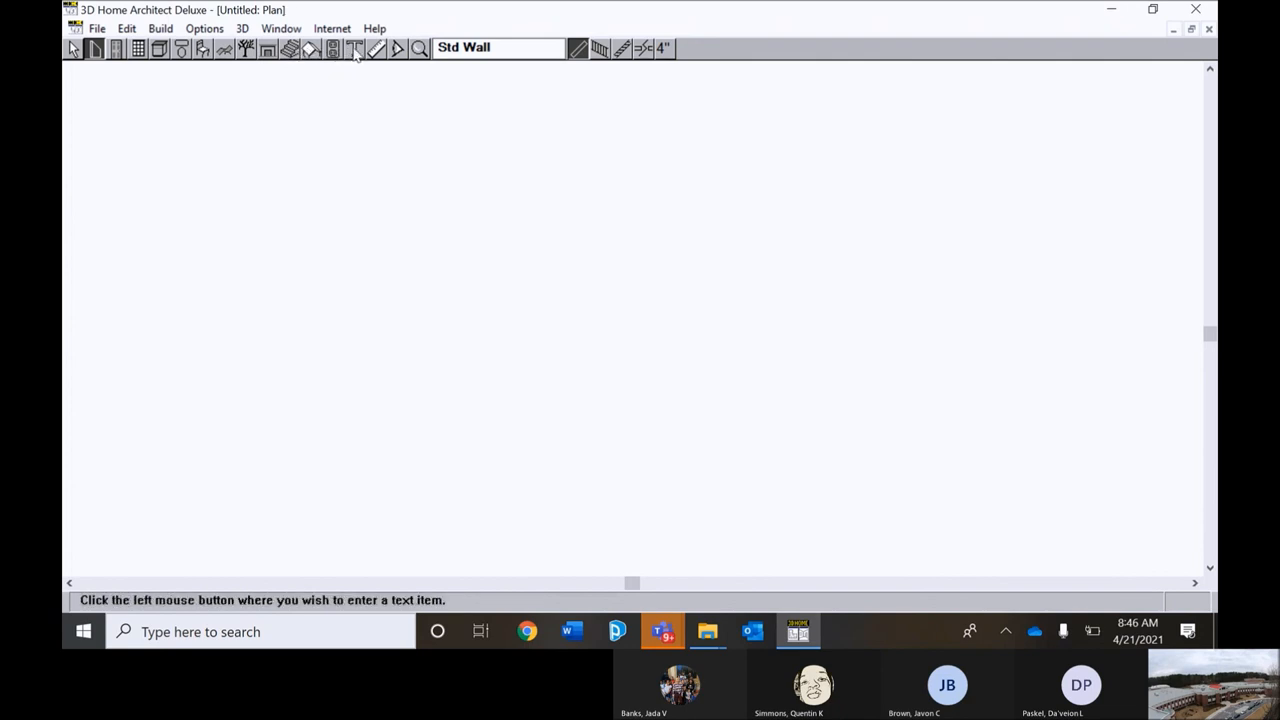
click(397, 49)
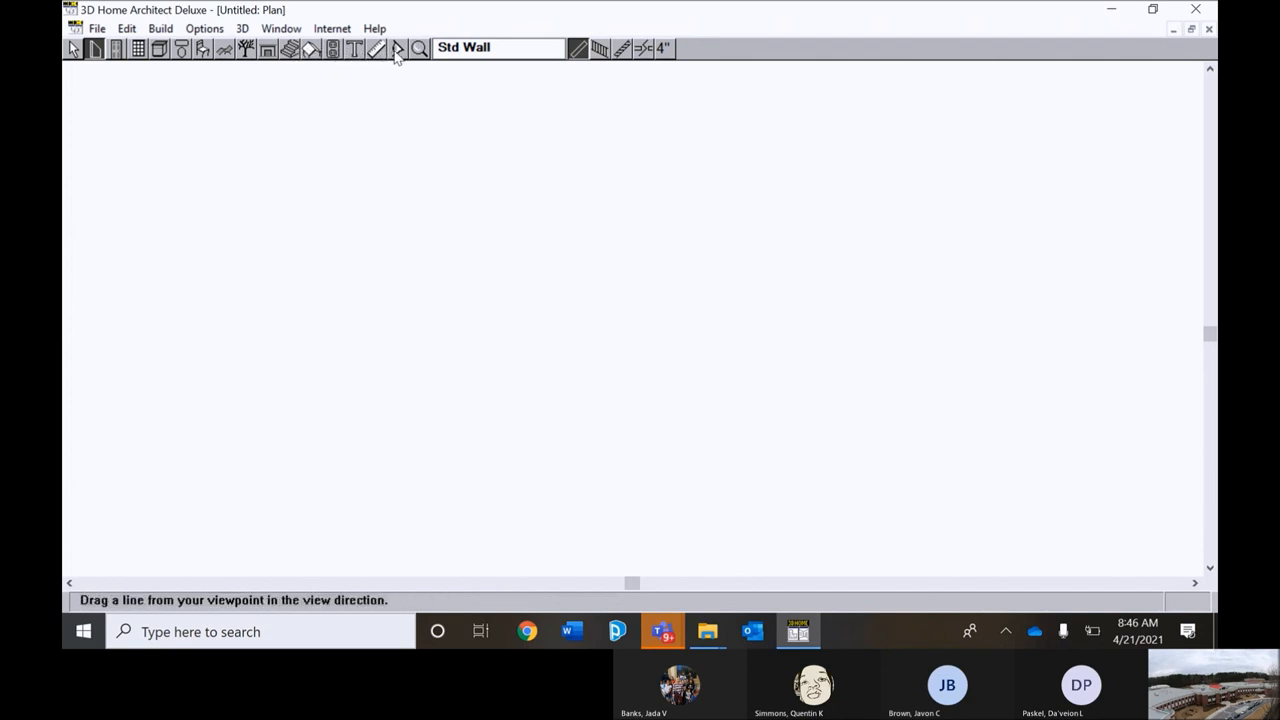
click(419, 48)
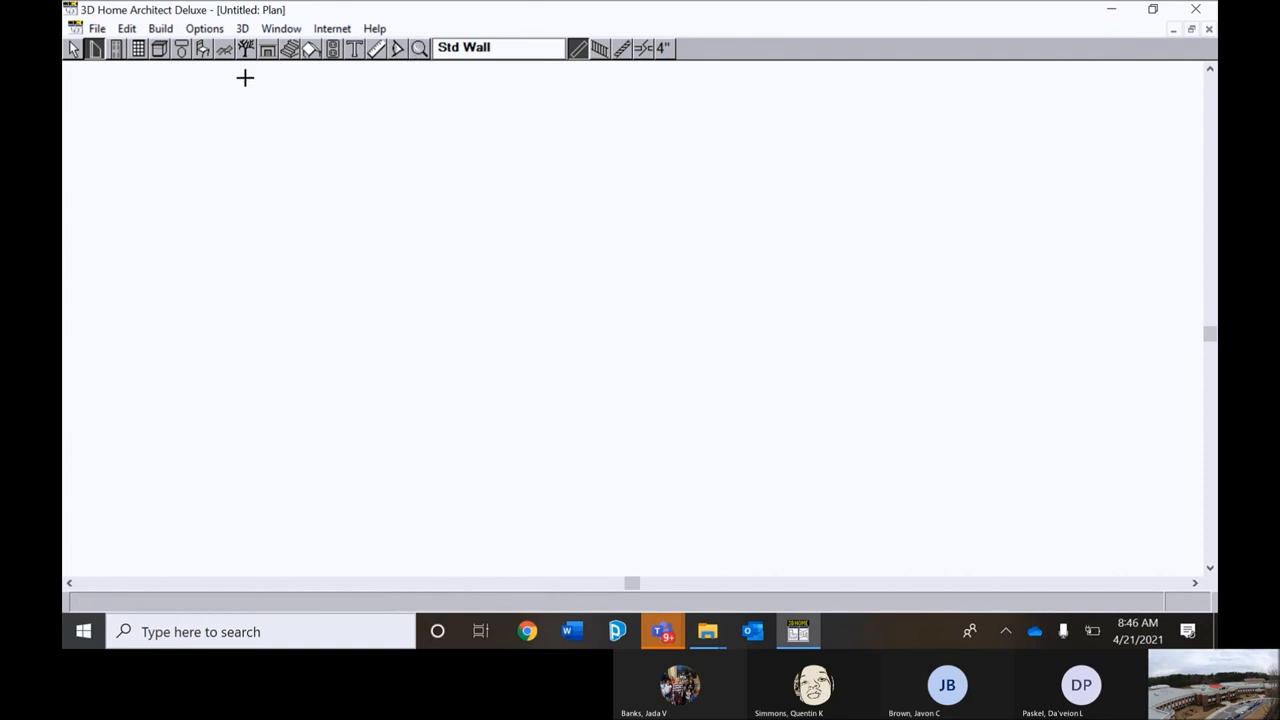
click(94, 48)
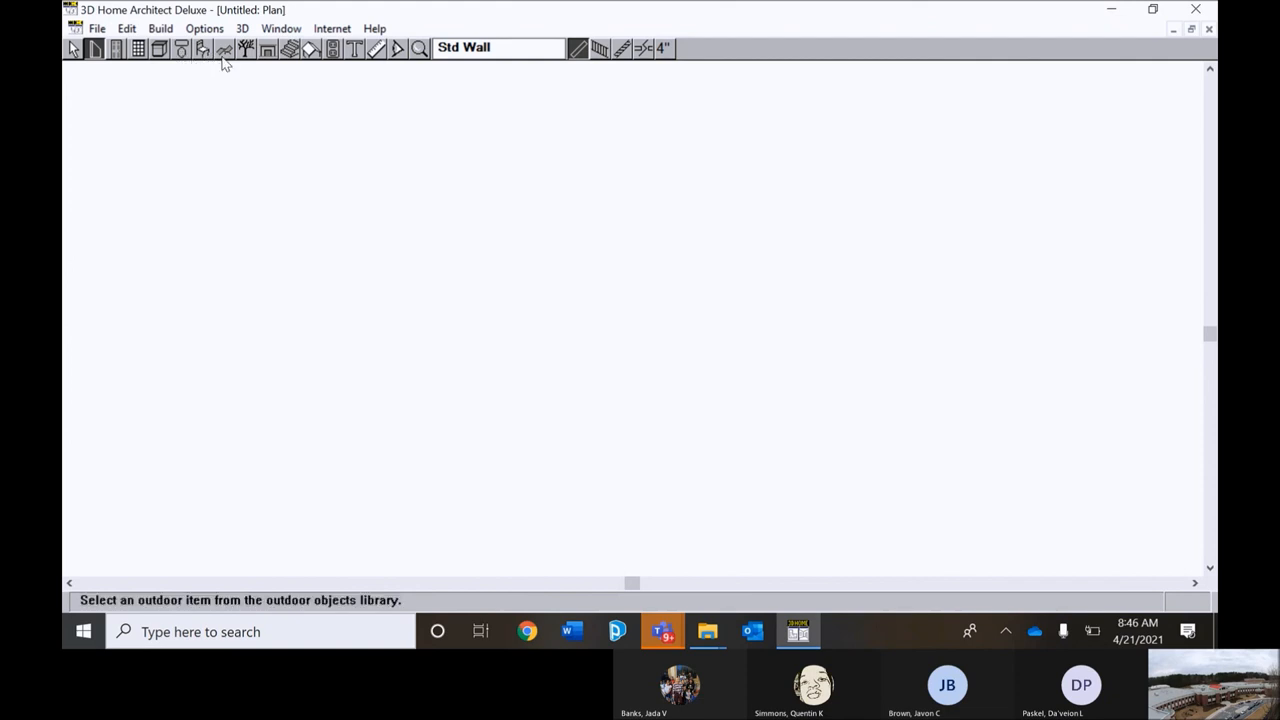
mouse_move(238, 63)
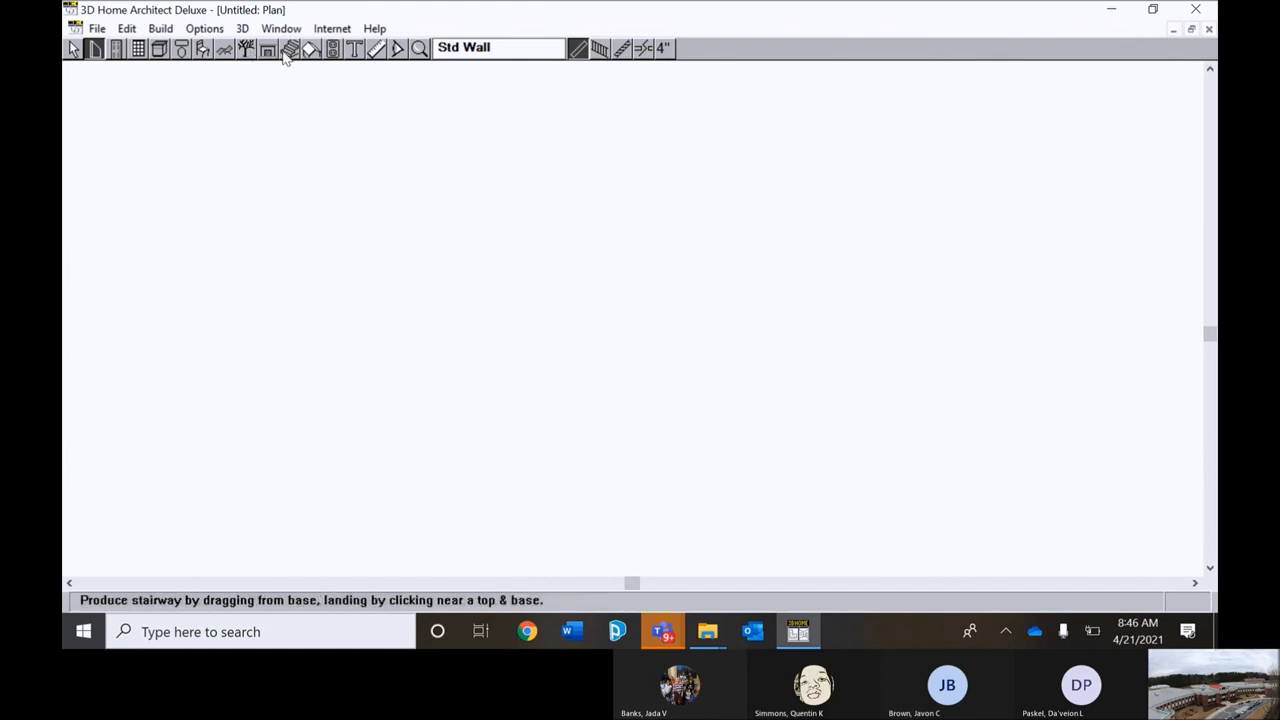
click(311, 49)
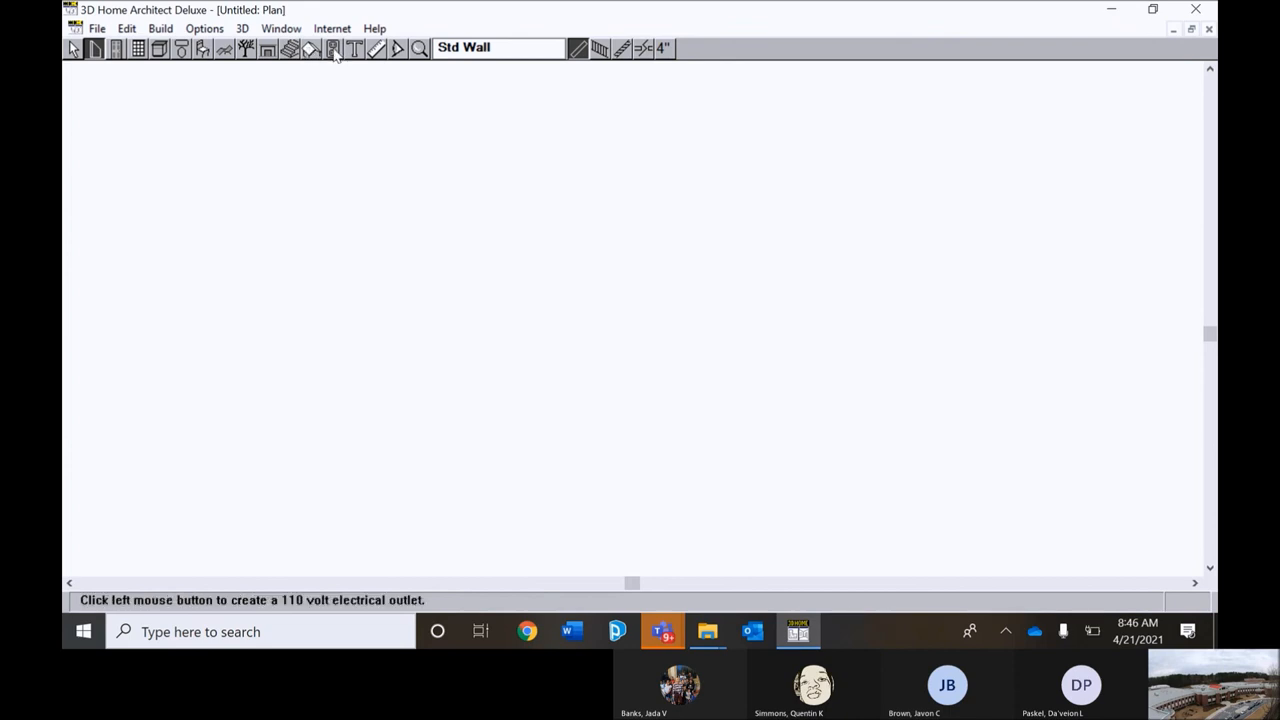
click(355, 48)
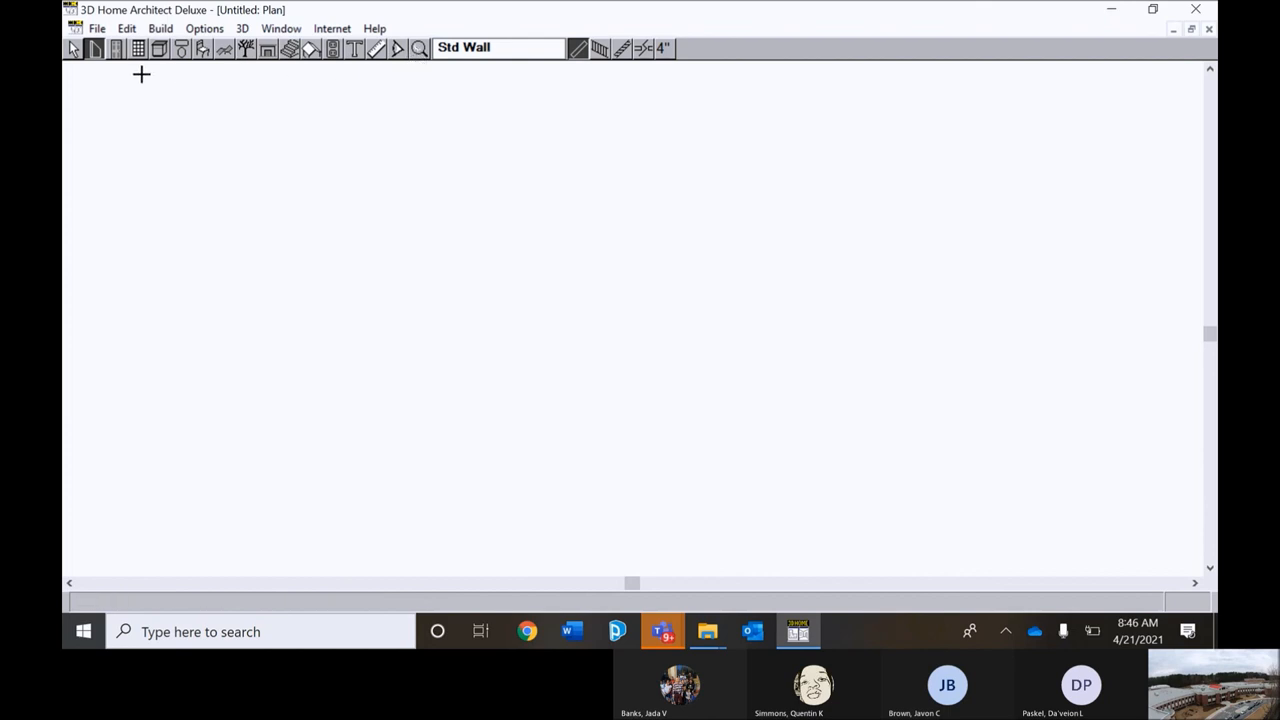
Draw the top, right, bottom and left standard walls into a closed rectangle.
click(93, 48)
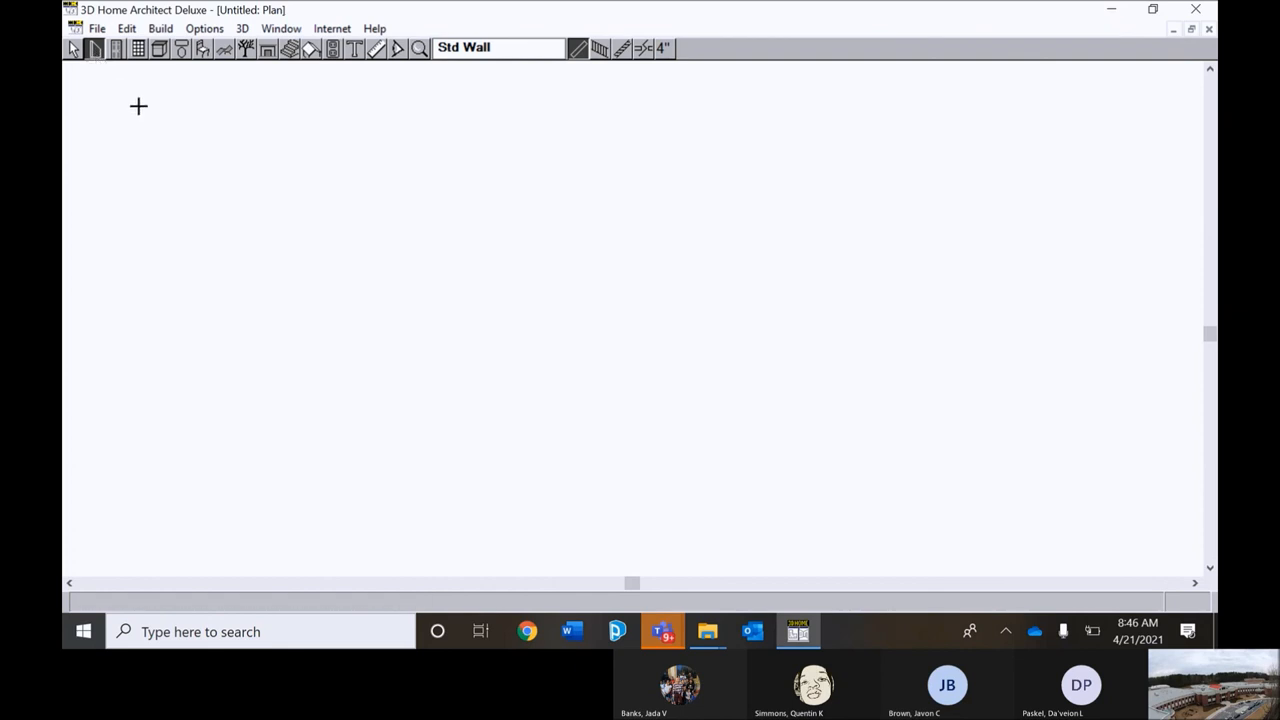
mouse_move(280, 171)
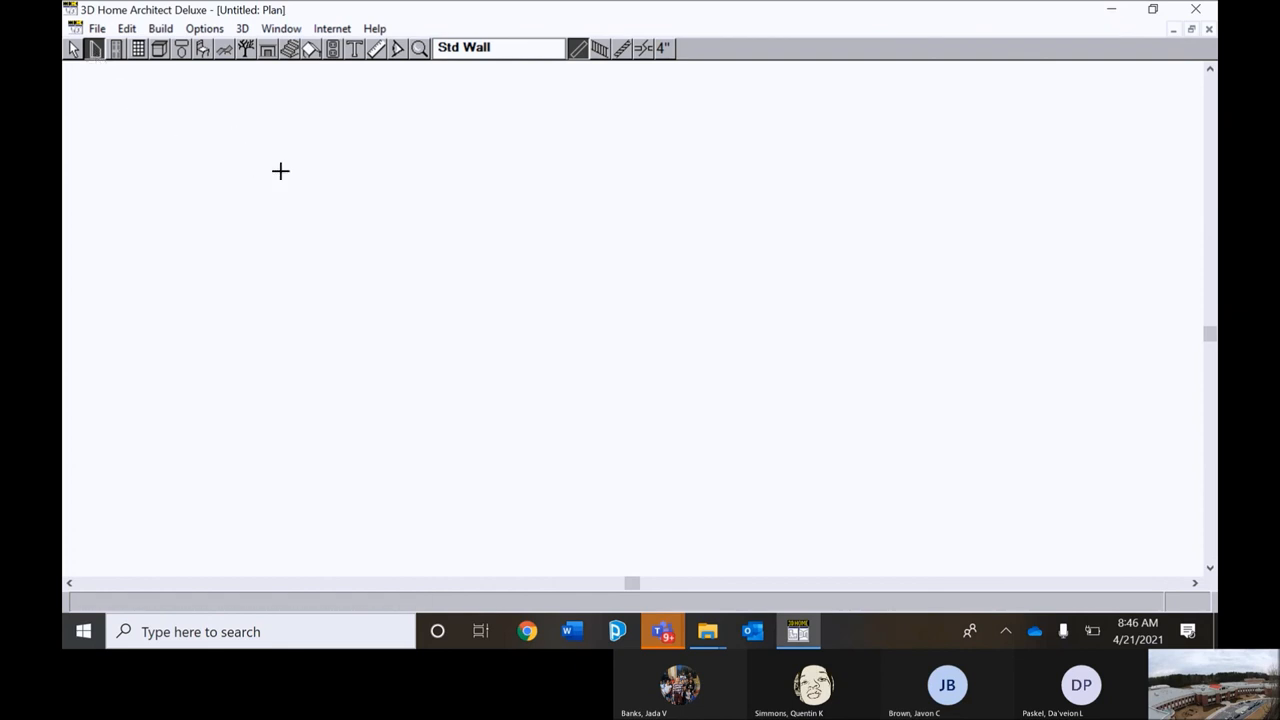
mouse_move(277, 174)
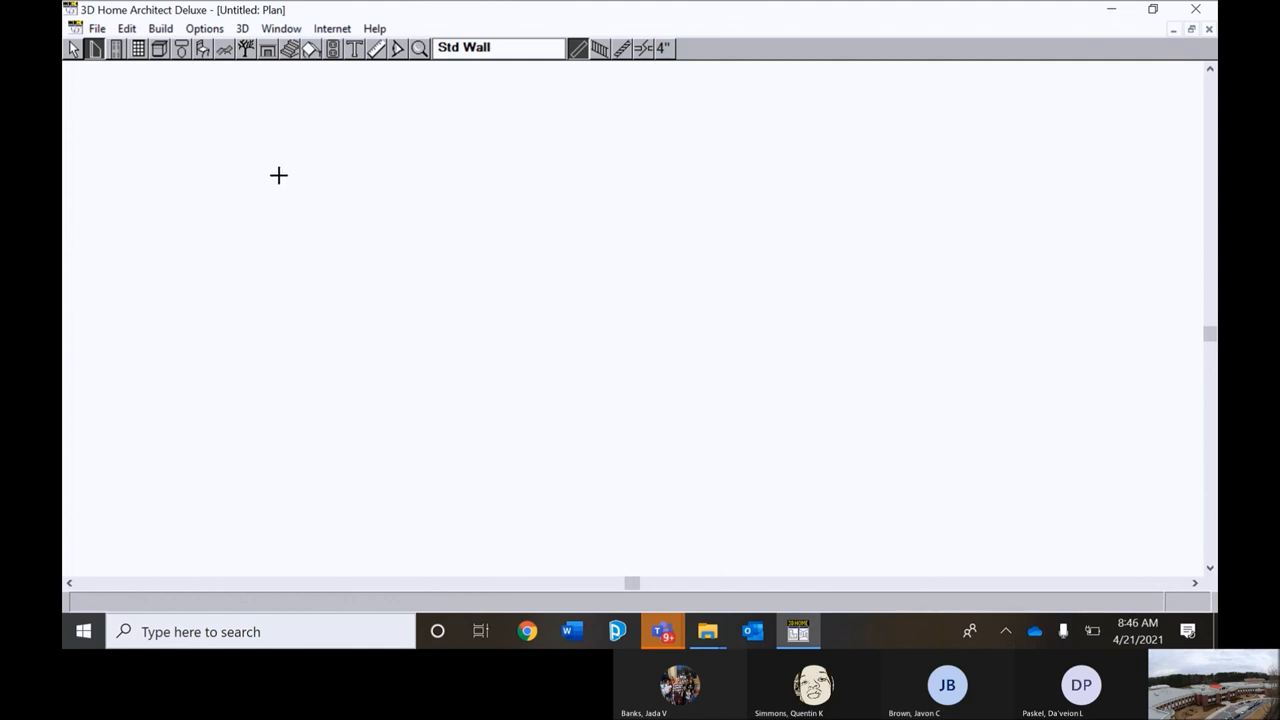
mouse_move(310, 181)
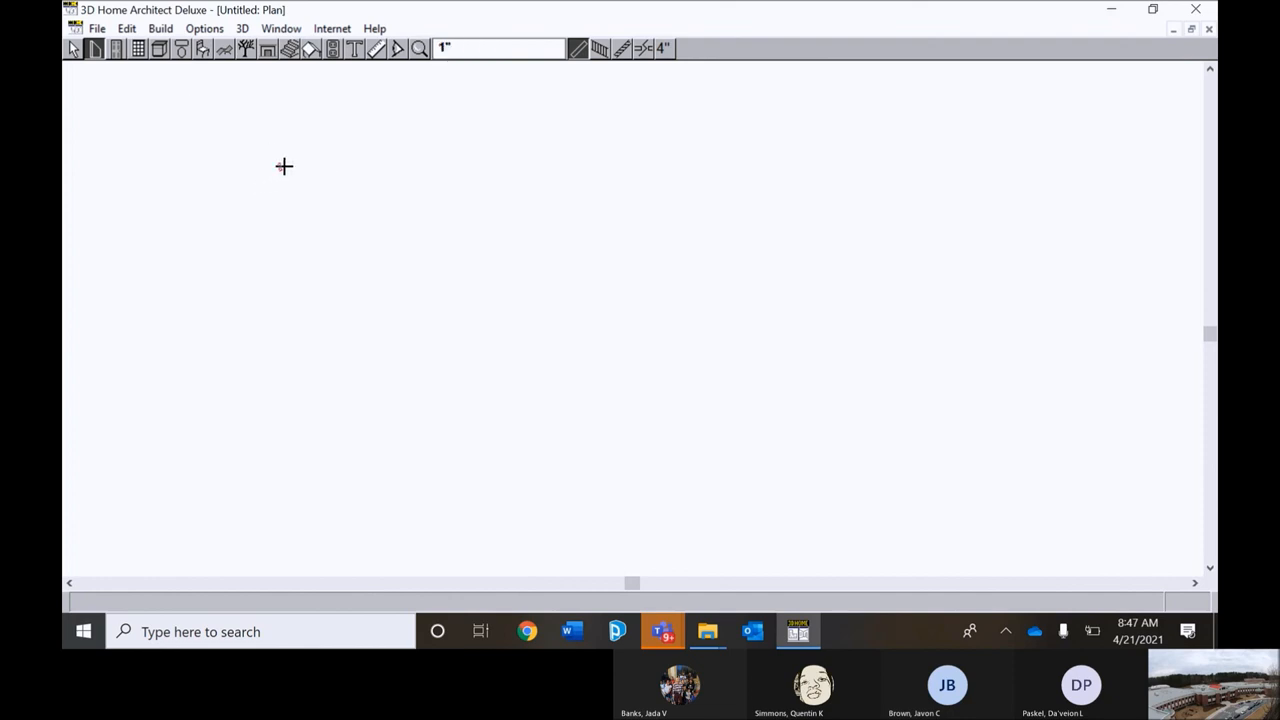
drag(284, 167, 824, 167)
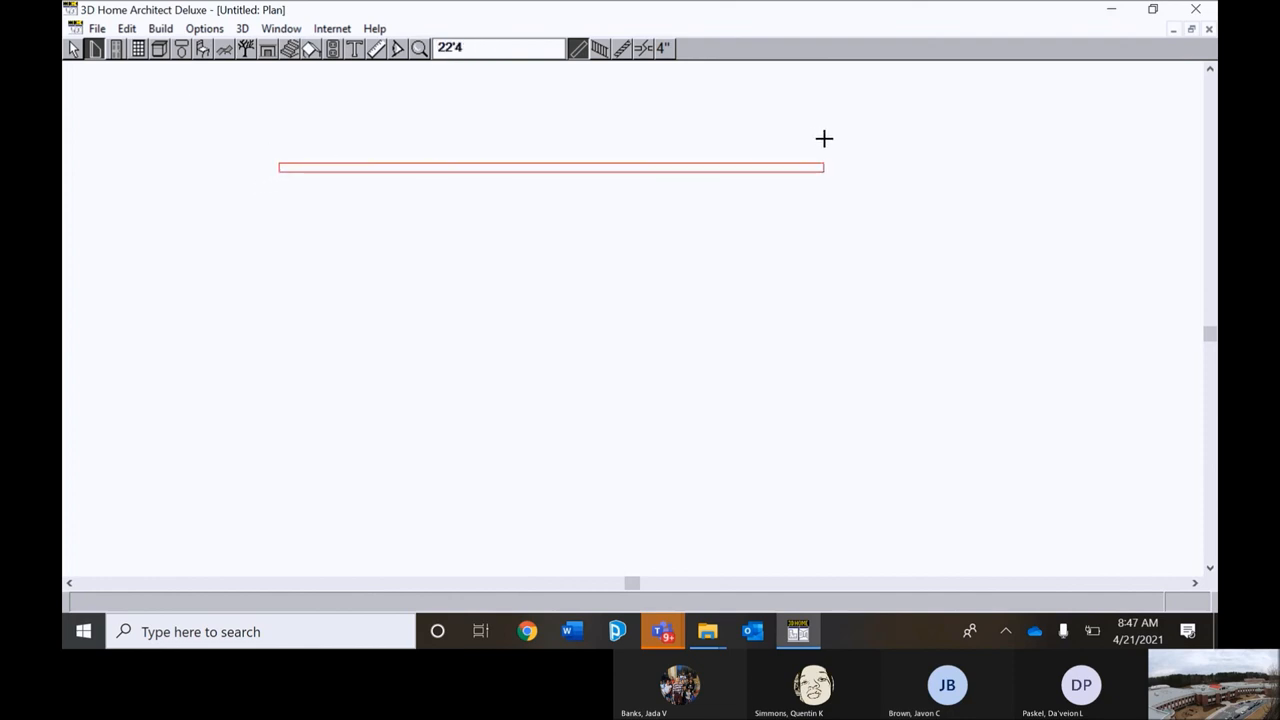
drag(824, 167, 824, 260)
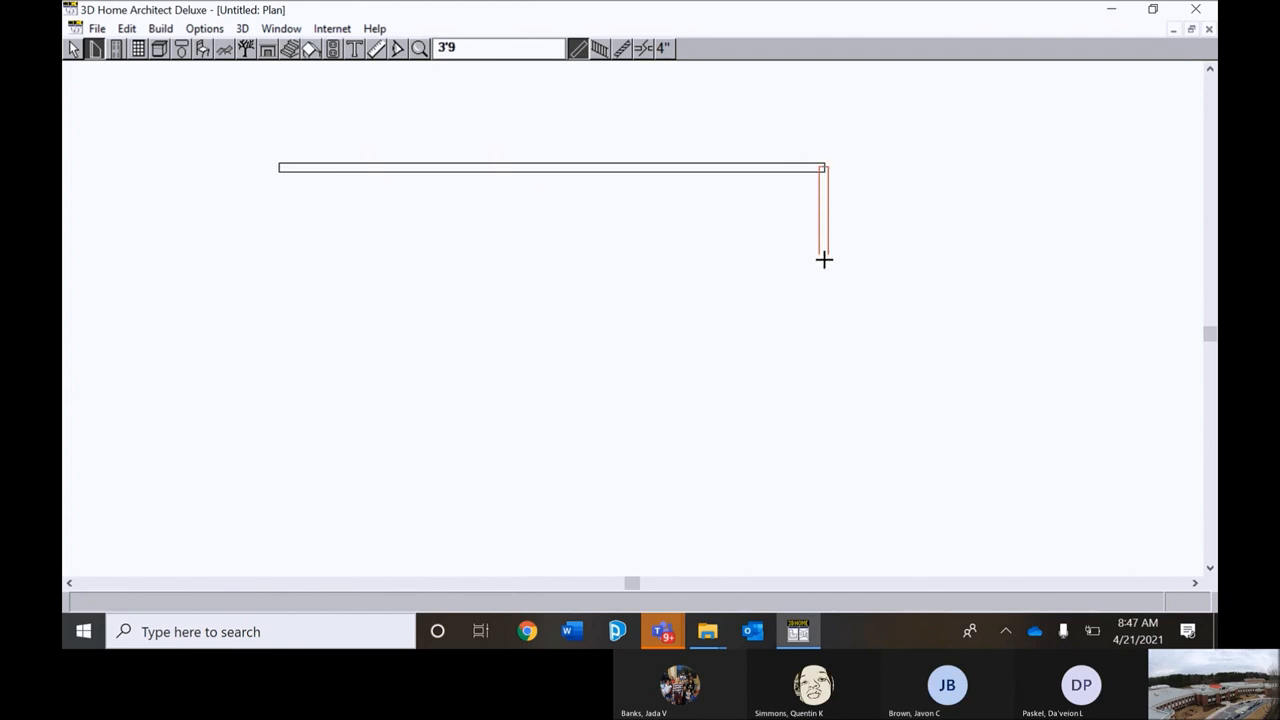
drag(824, 260, 823, 421)
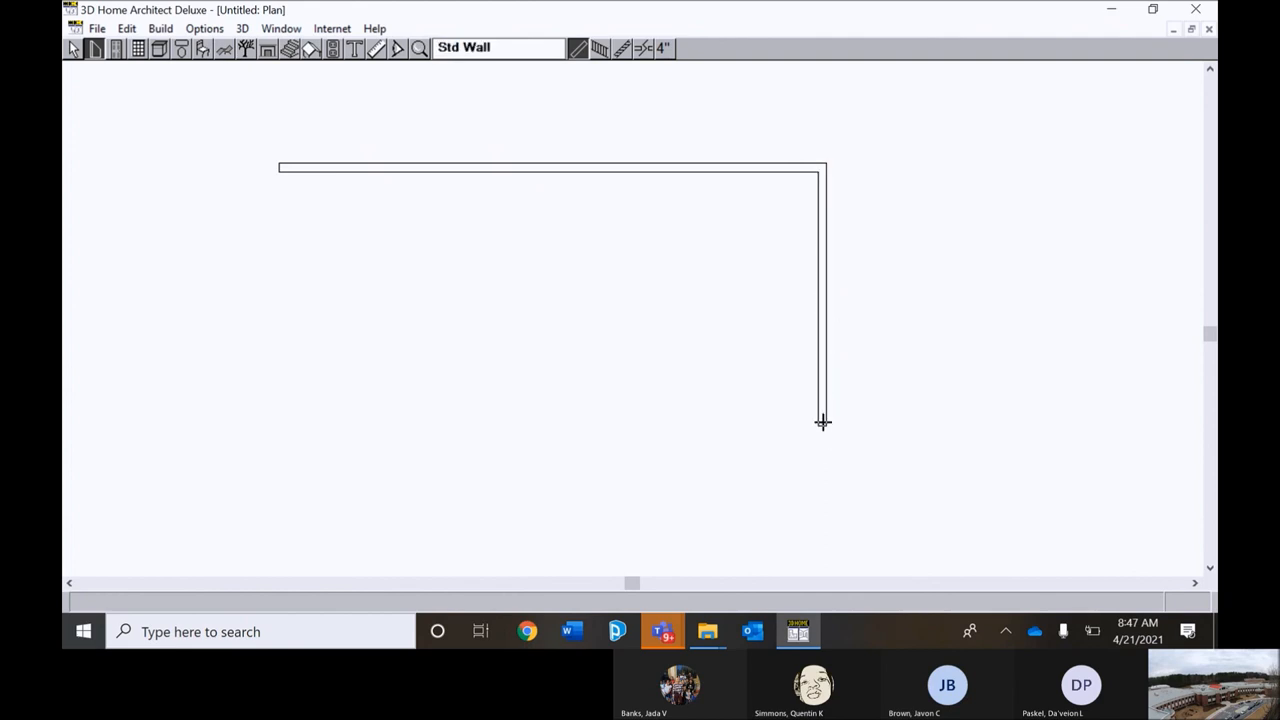
drag(823, 422, 263, 427)
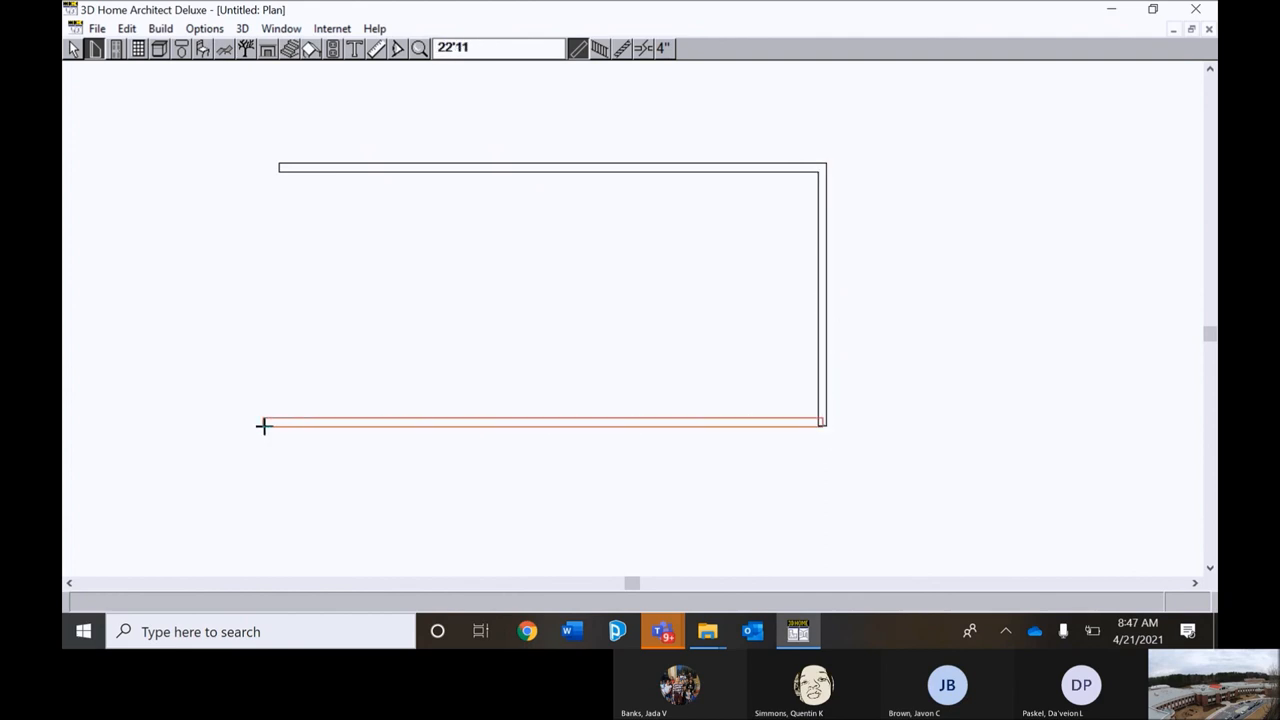
drag(263, 427, 258, 210)
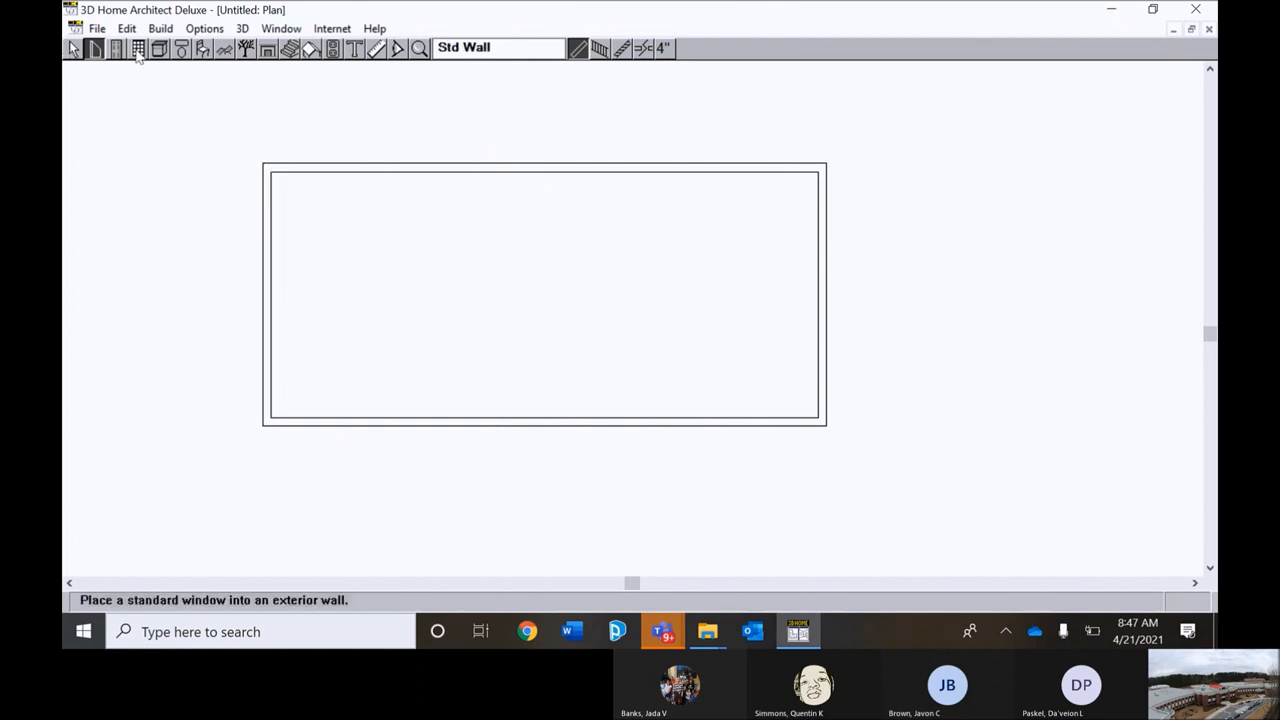
Pick the door tool, then place a window in the top wall.
click(116, 48)
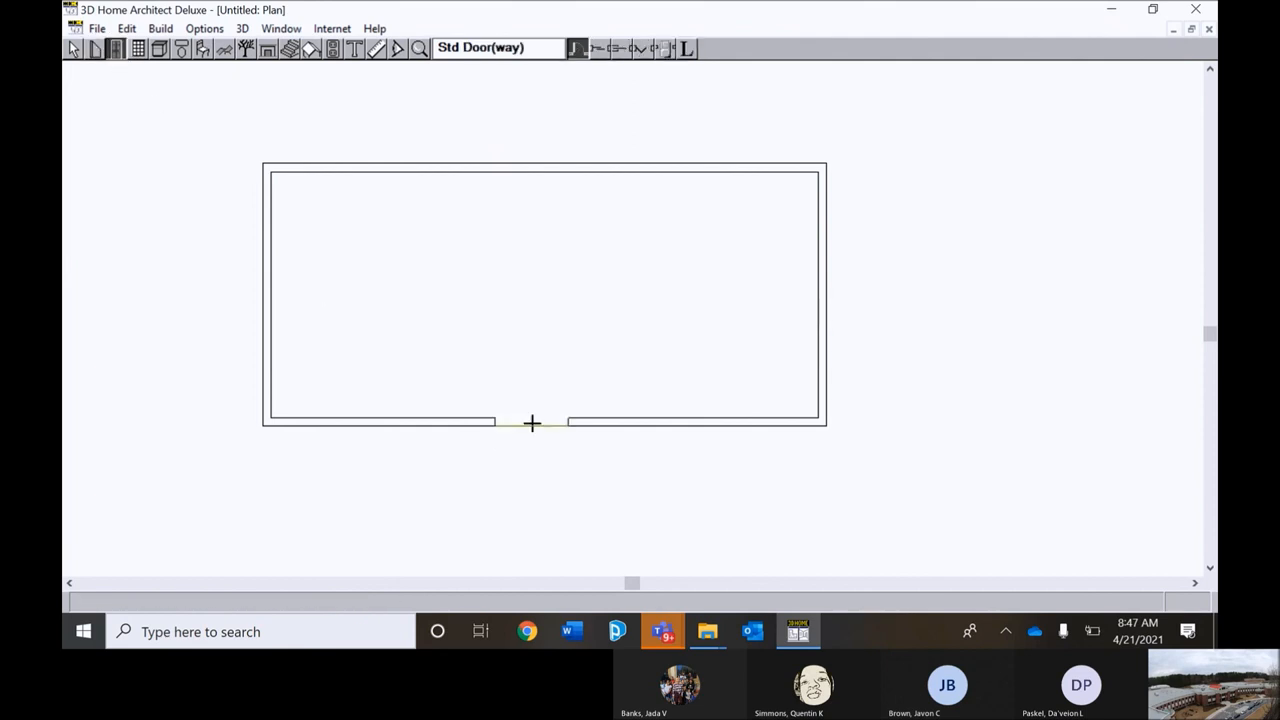
mouse_move(143, 77)
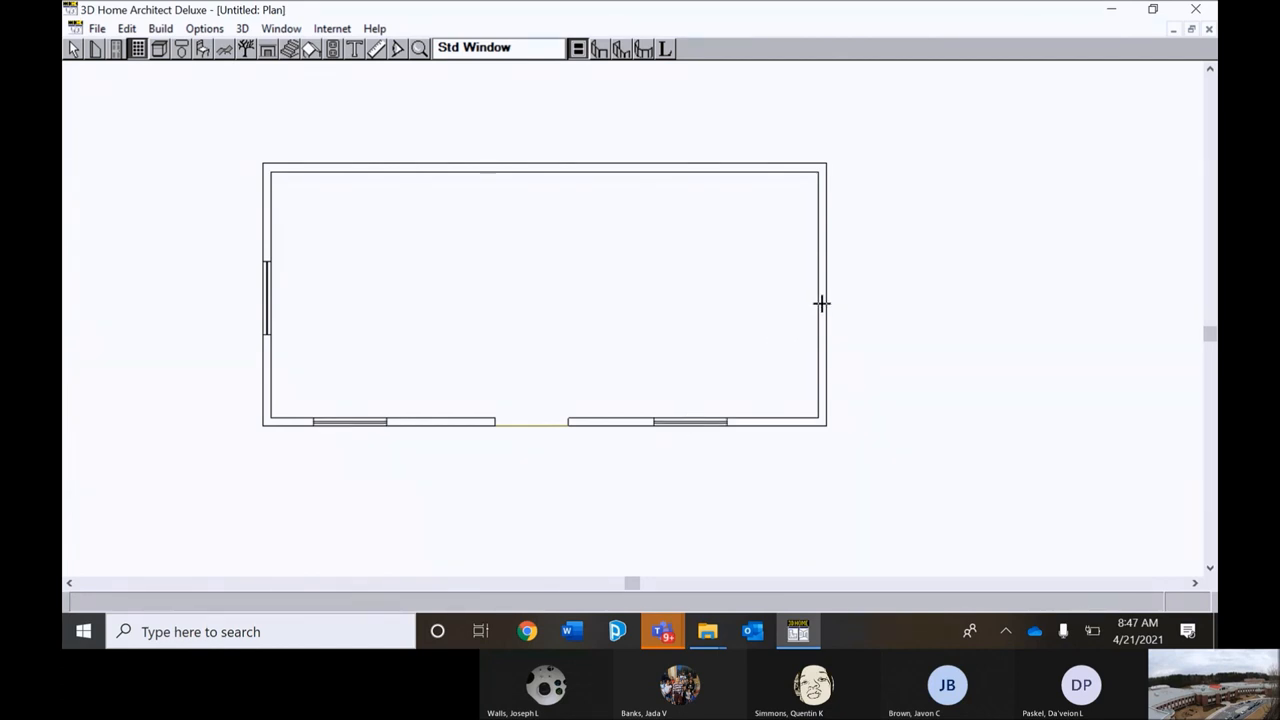
mouse_move(536, 168)
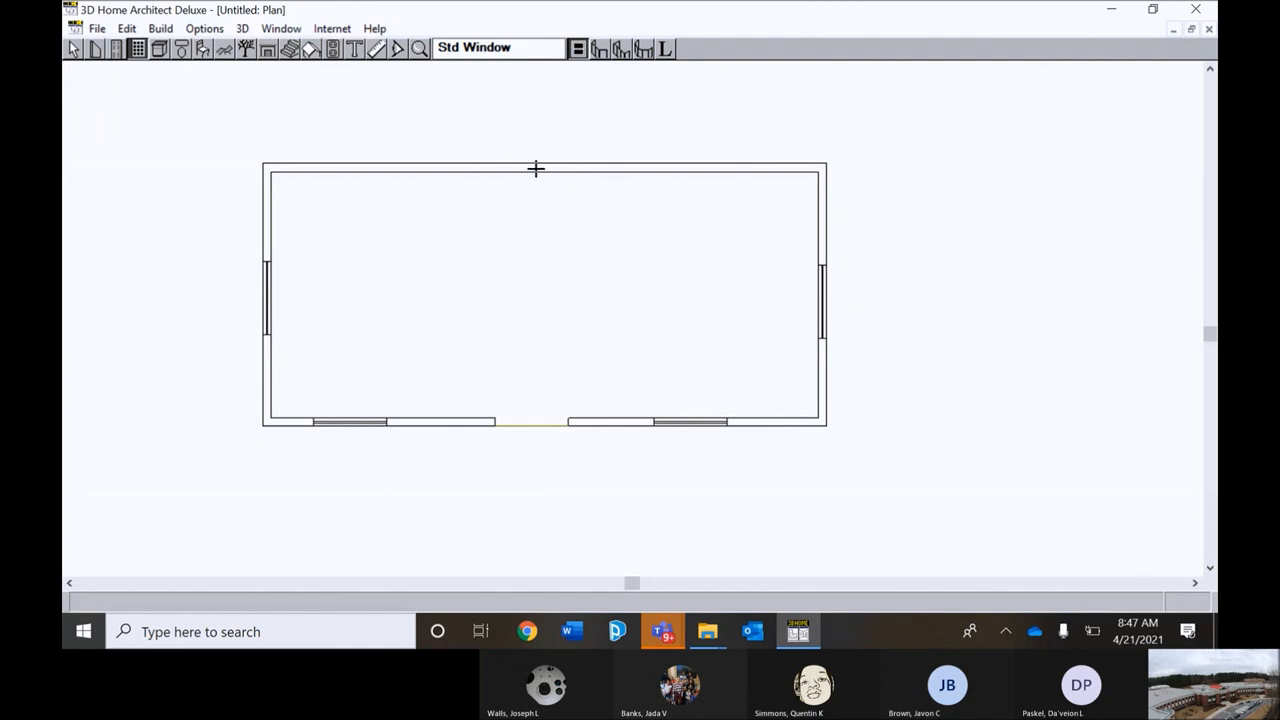
click(537, 168)
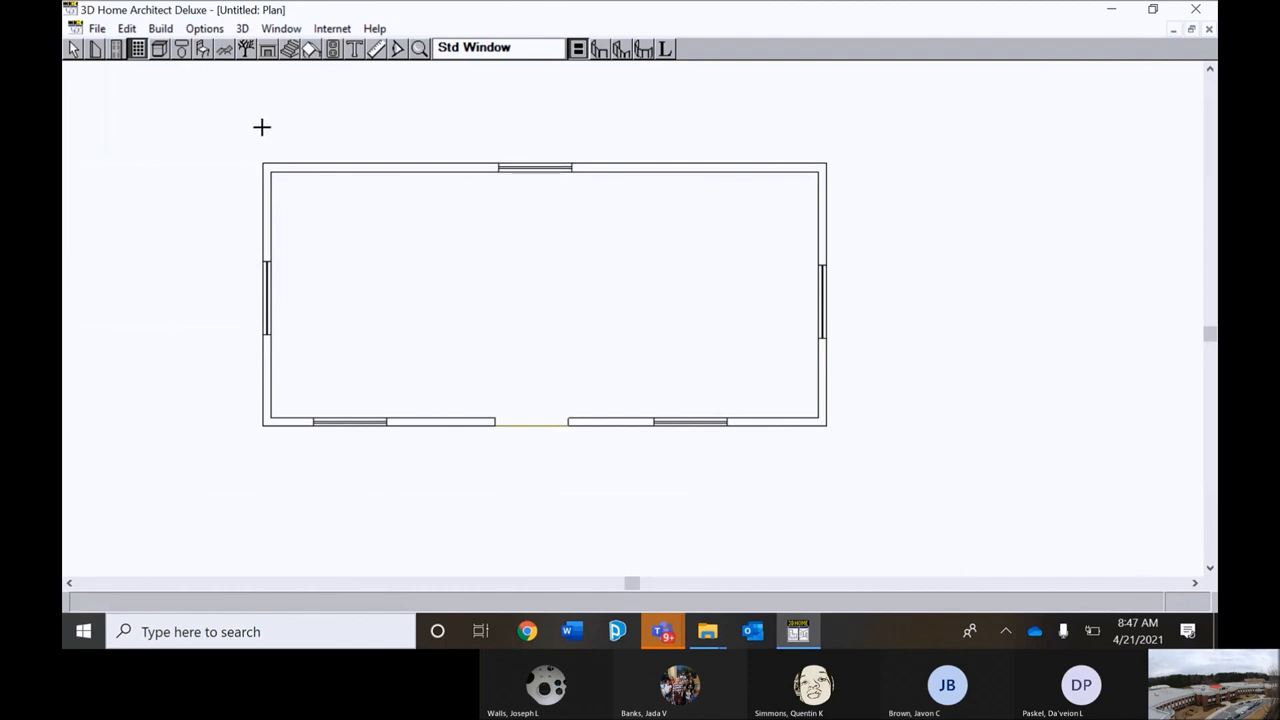
mouse_move(190, 80)
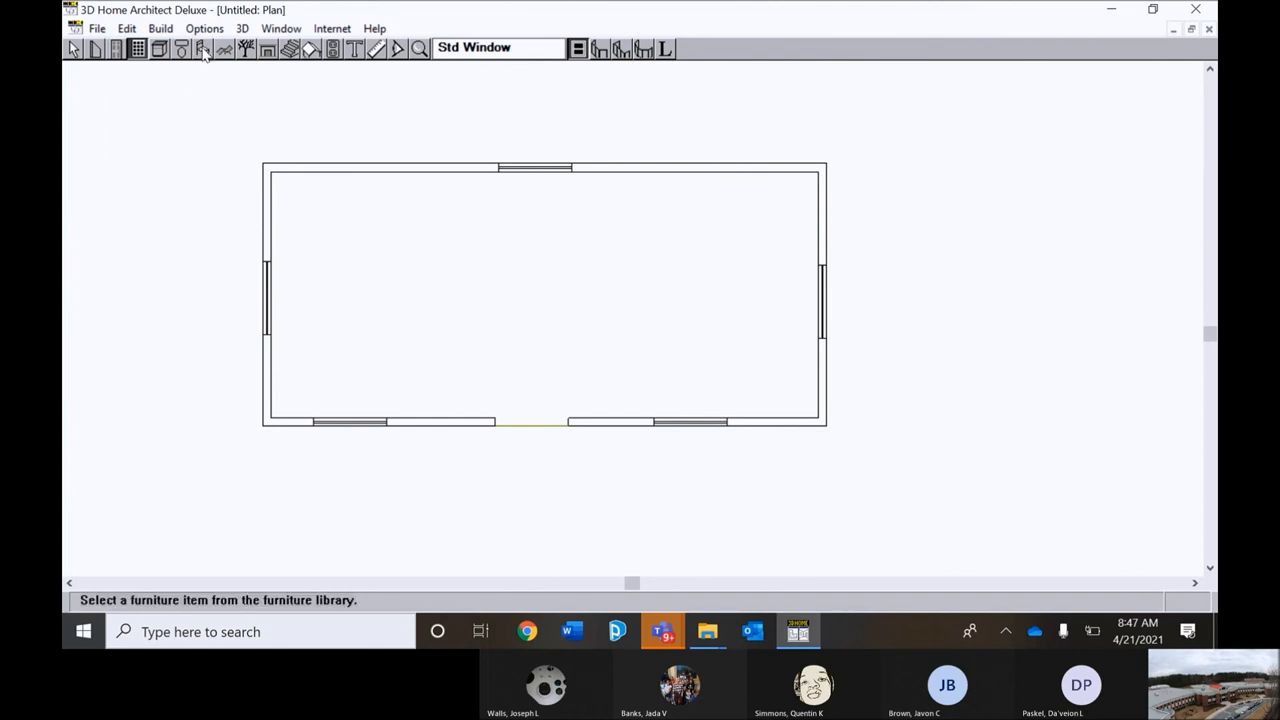
Open the Furniture Library and its Tables group to pick the table set.
click(202, 48)
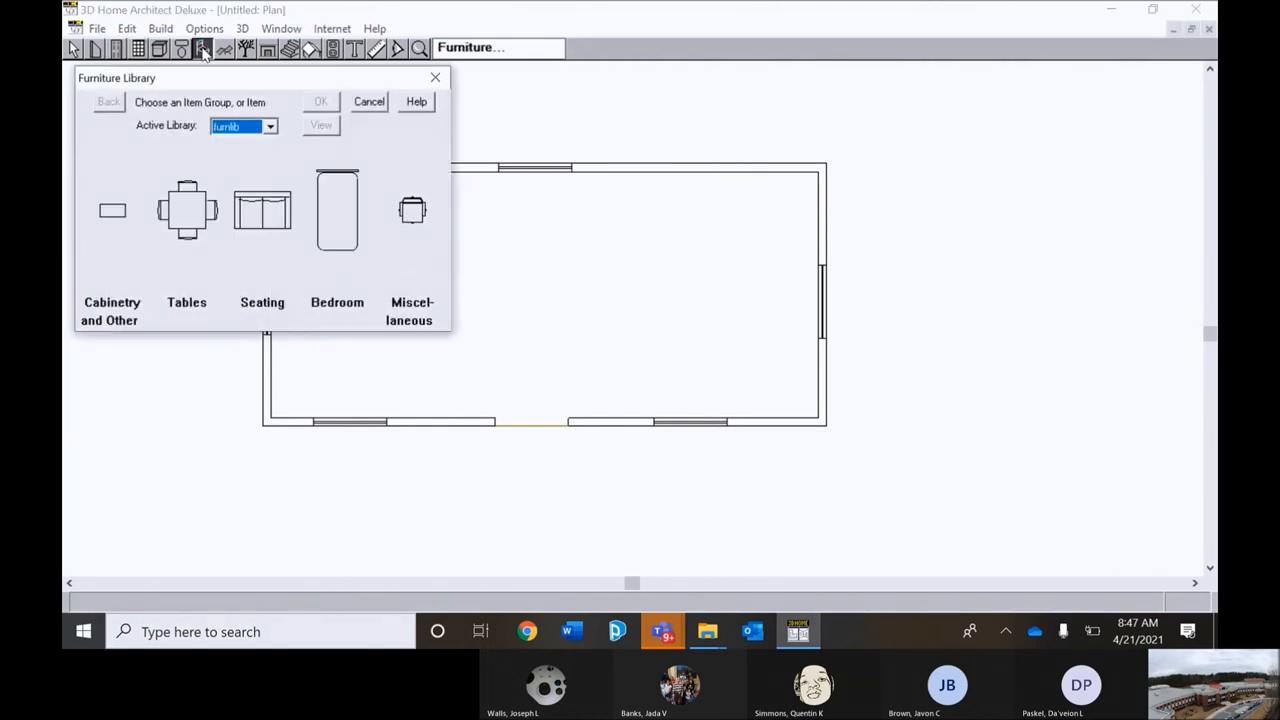
click(186, 210)
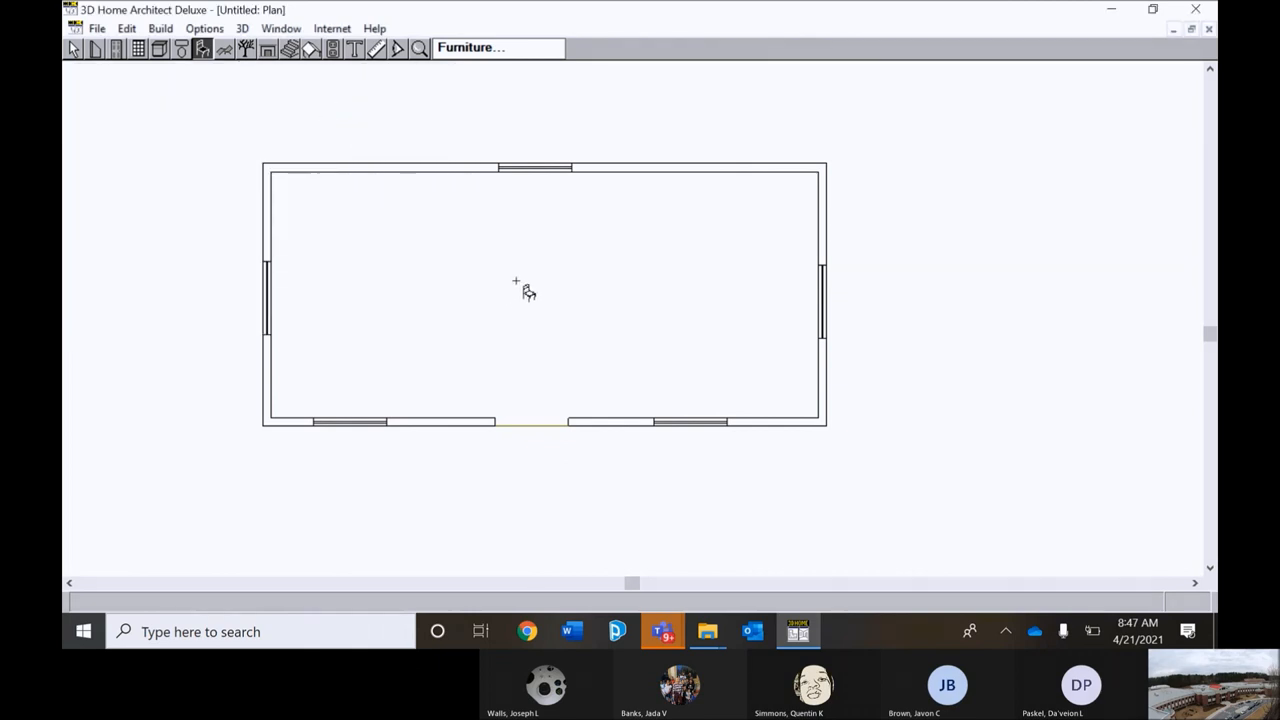
mouse_move(615, 285)
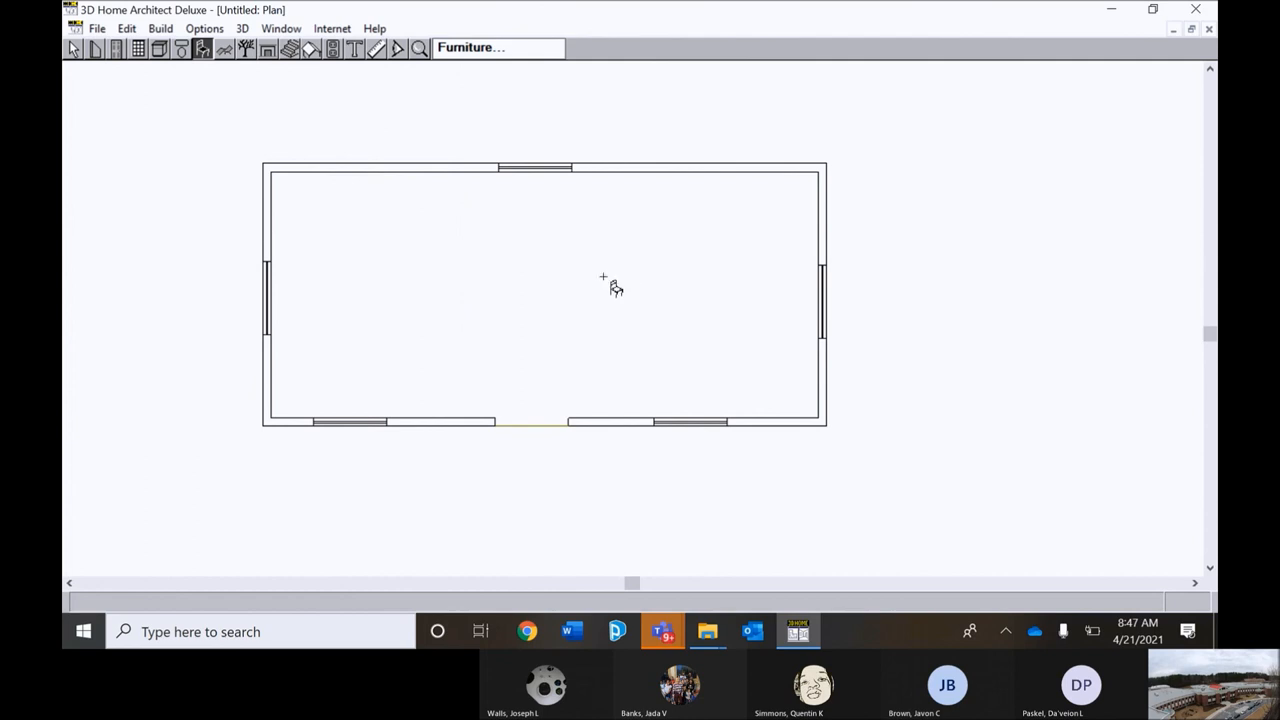
mouse_move(557, 283)
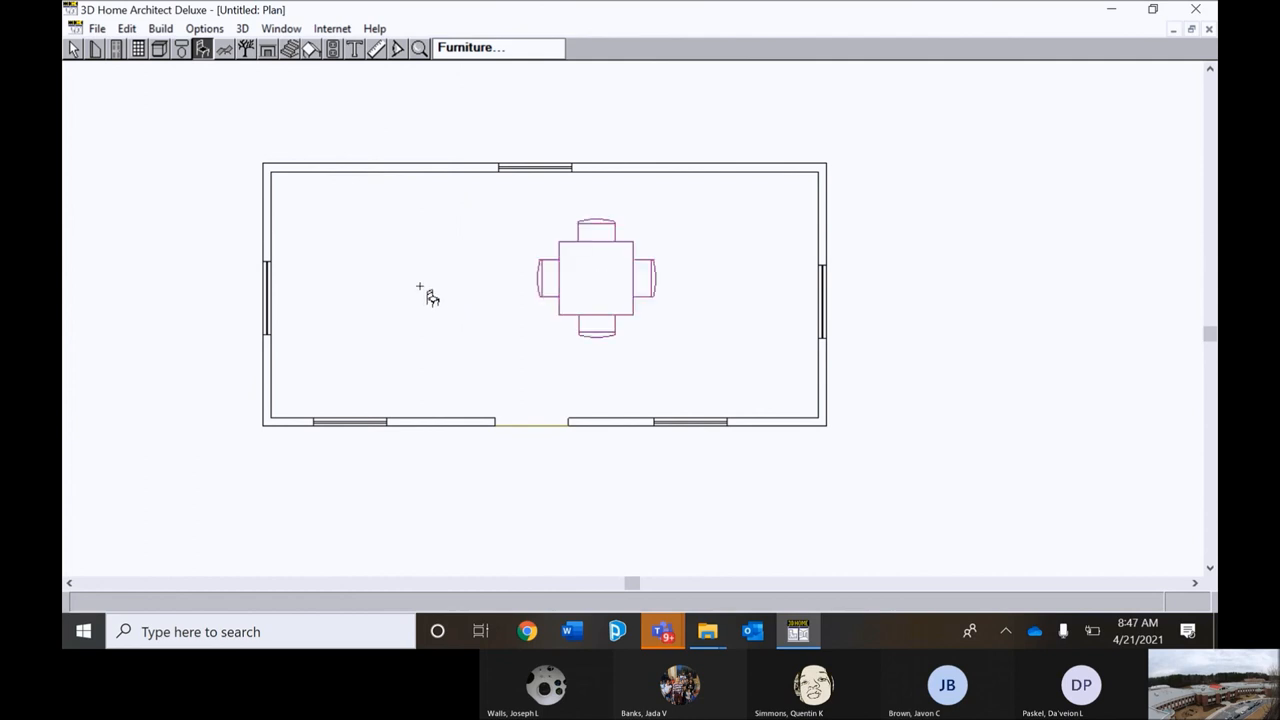
mouse_move(145, 107)
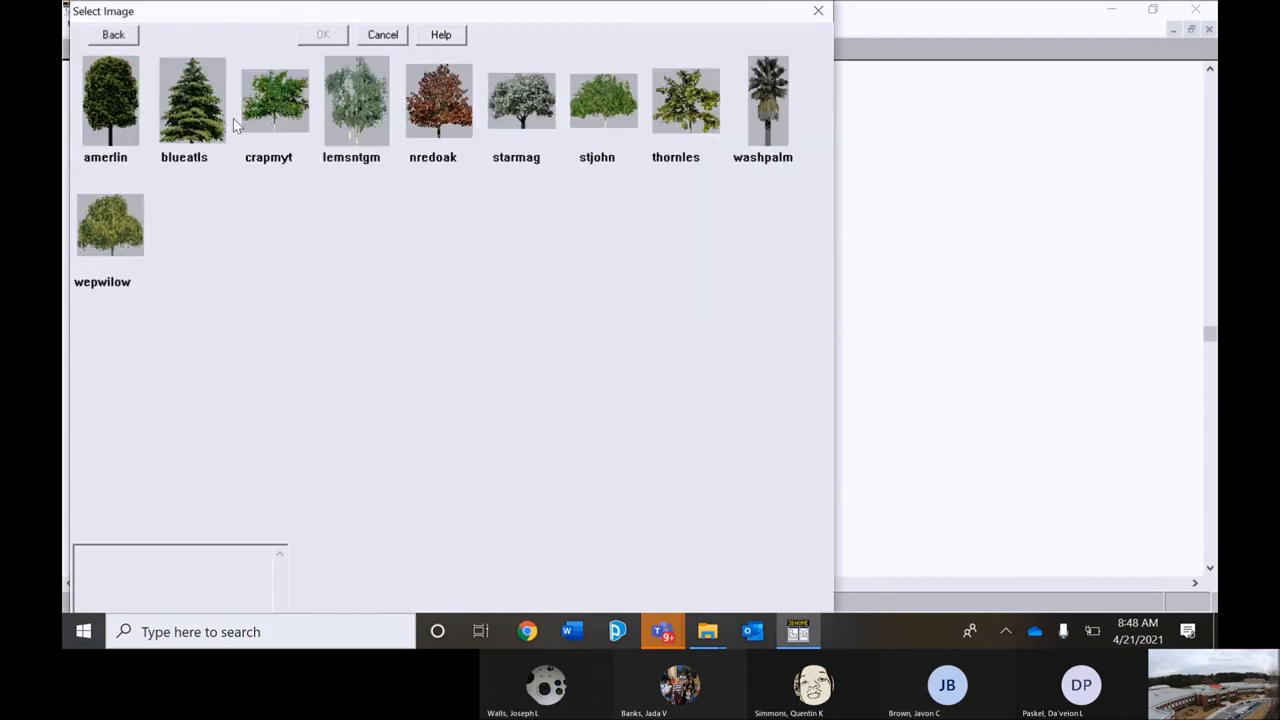
Choose a tree image and plant it near the house's bottom-left corner.
click(438, 100)
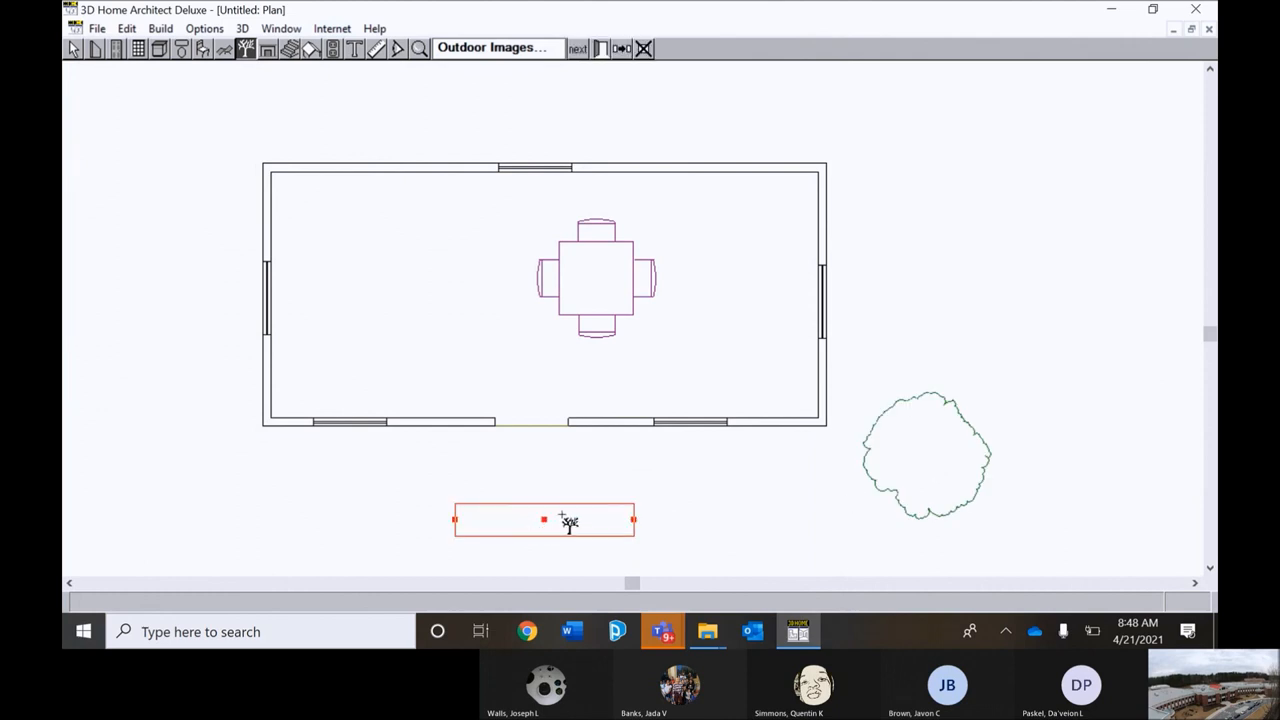
drag(543, 519, 195, 490)
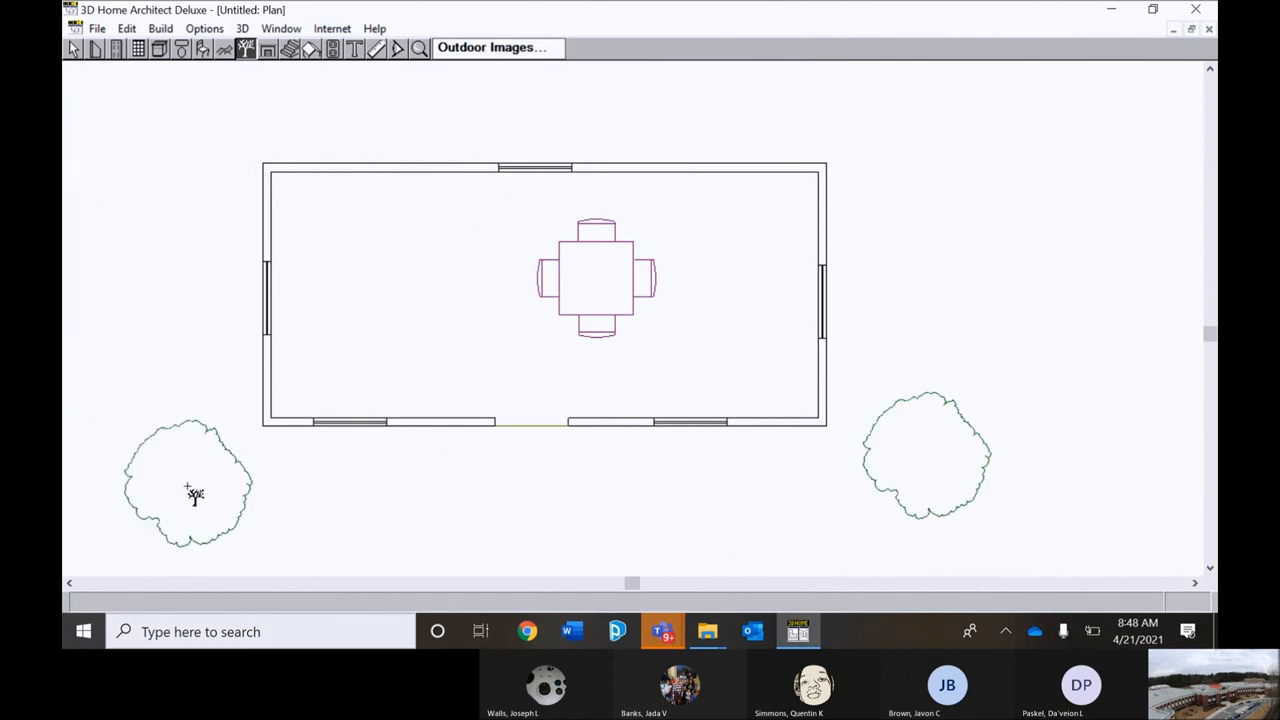
mouse_move(1001, 177)
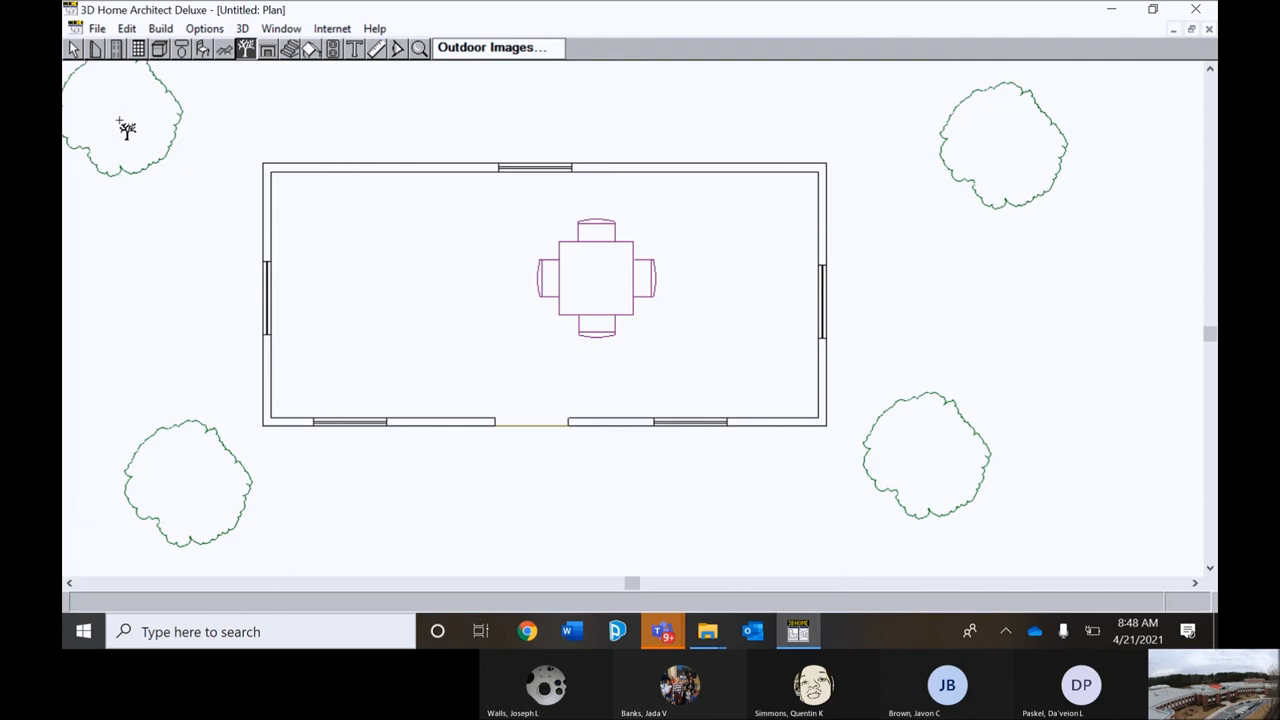
mouse_move(338, 88)
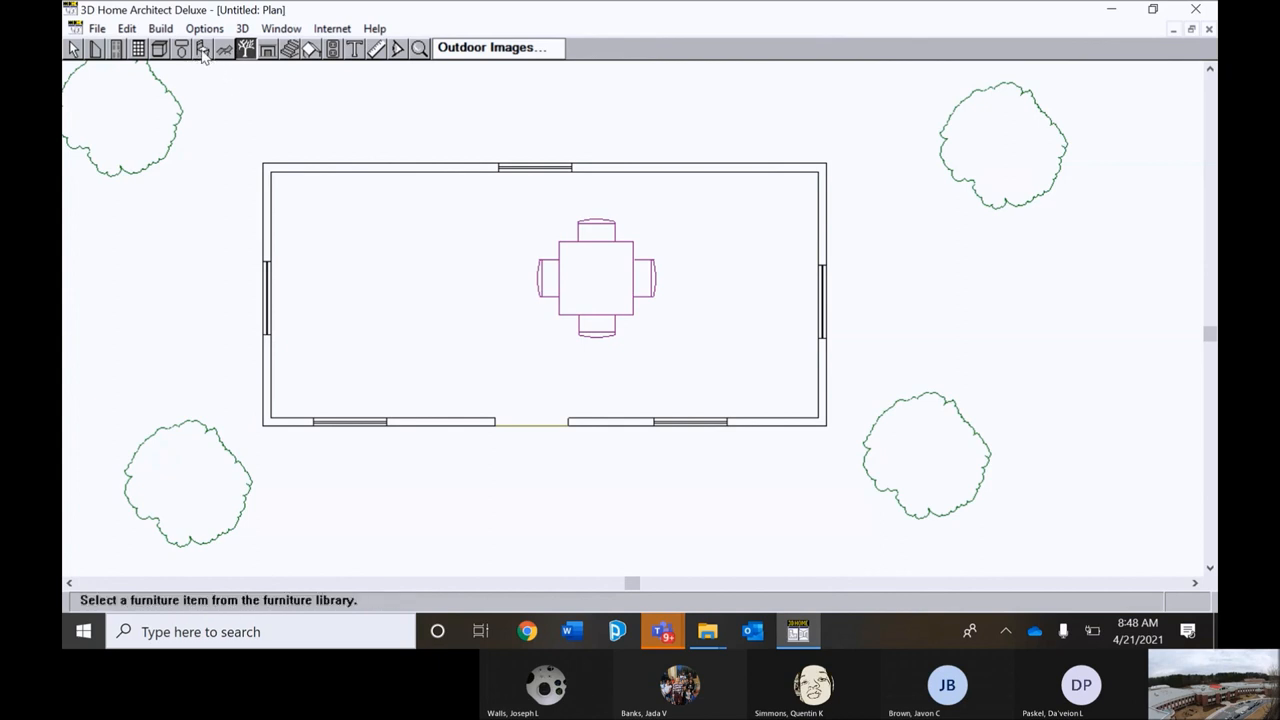
Place the 54 Loveseat lower along the left wall and rotate it.
click(202, 48)
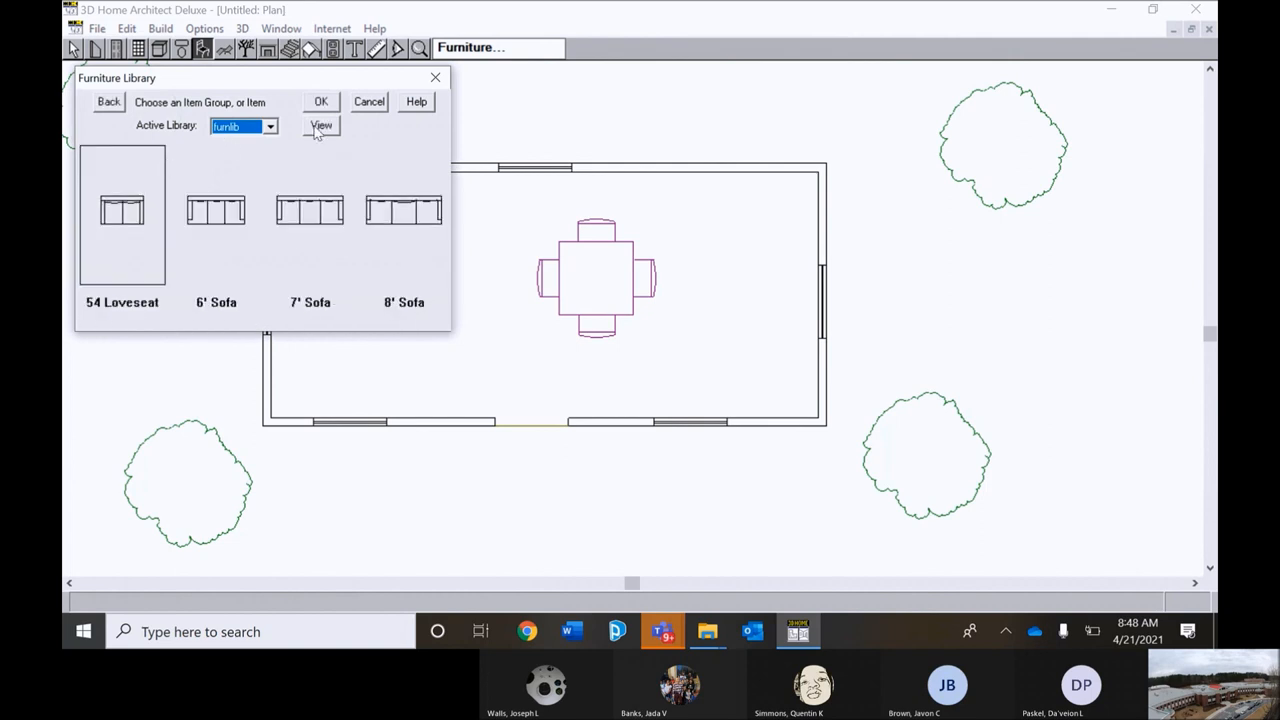
click(368, 101)
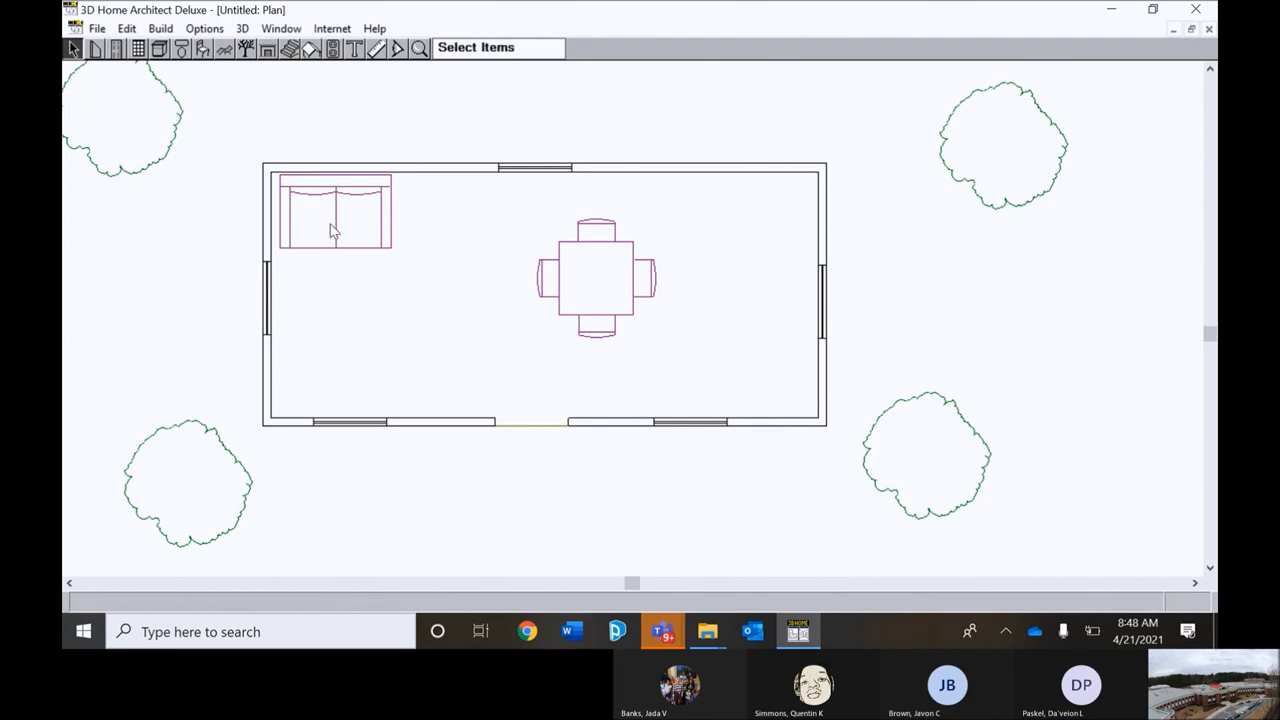
drag(335, 210, 335, 270)
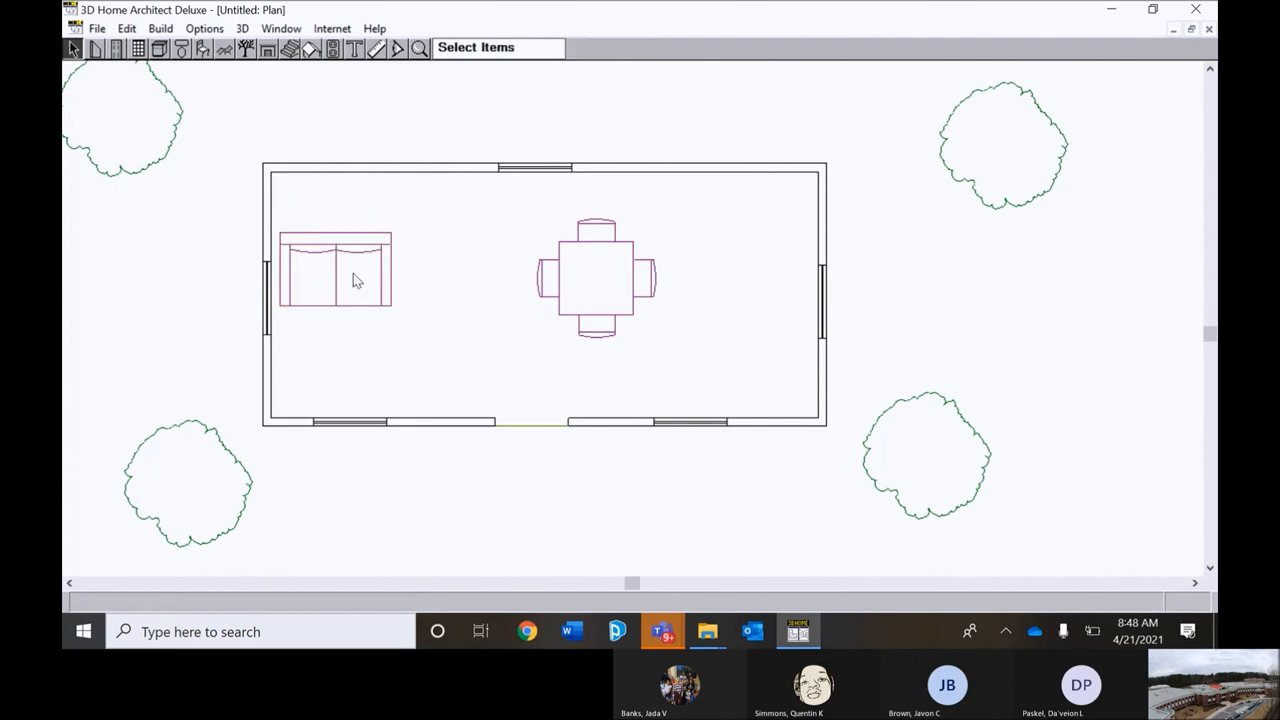
click(335, 270)
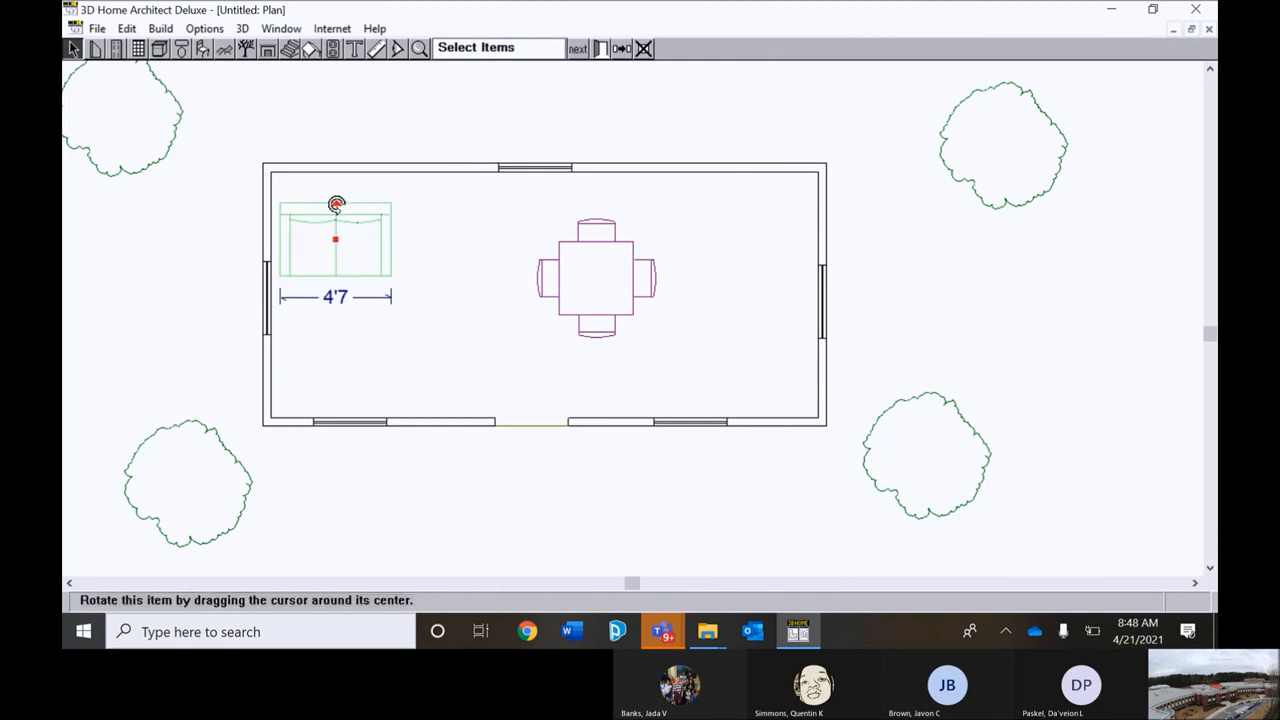
drag(335, 205, 330, 212)
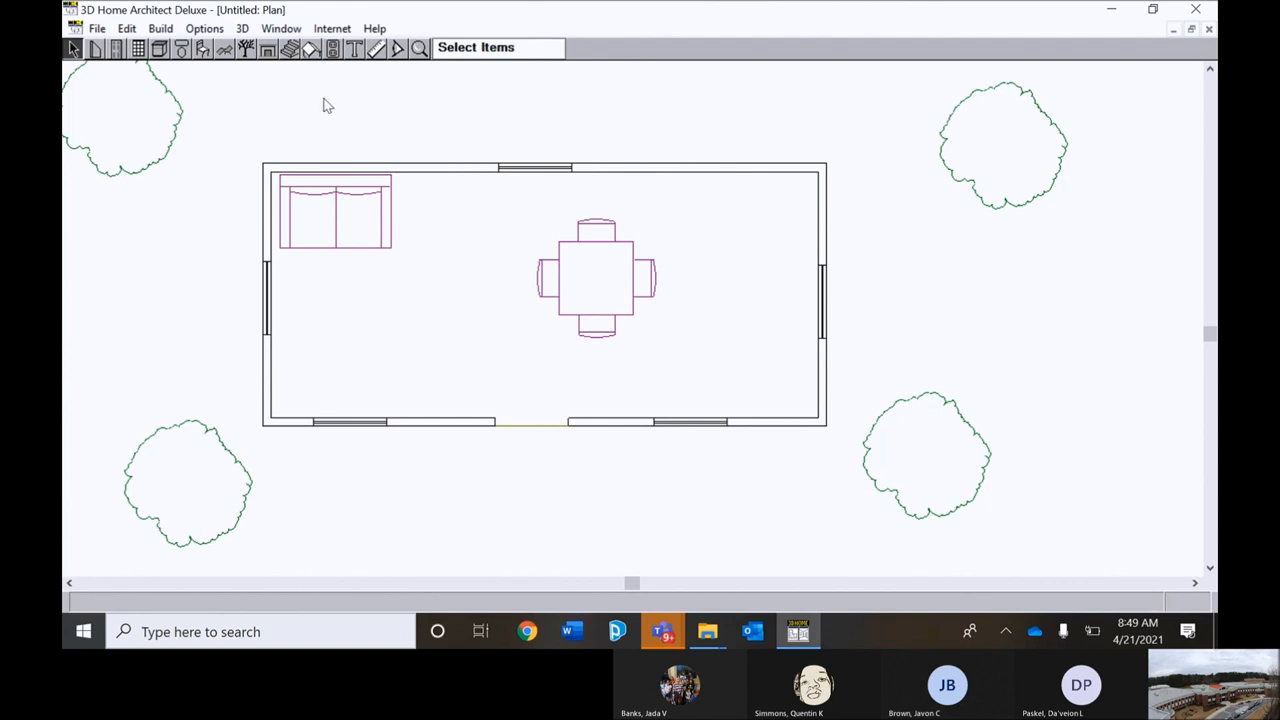
Build the roof, accepting pitch 6 and 18-inch overhangs.
click(310, 49)
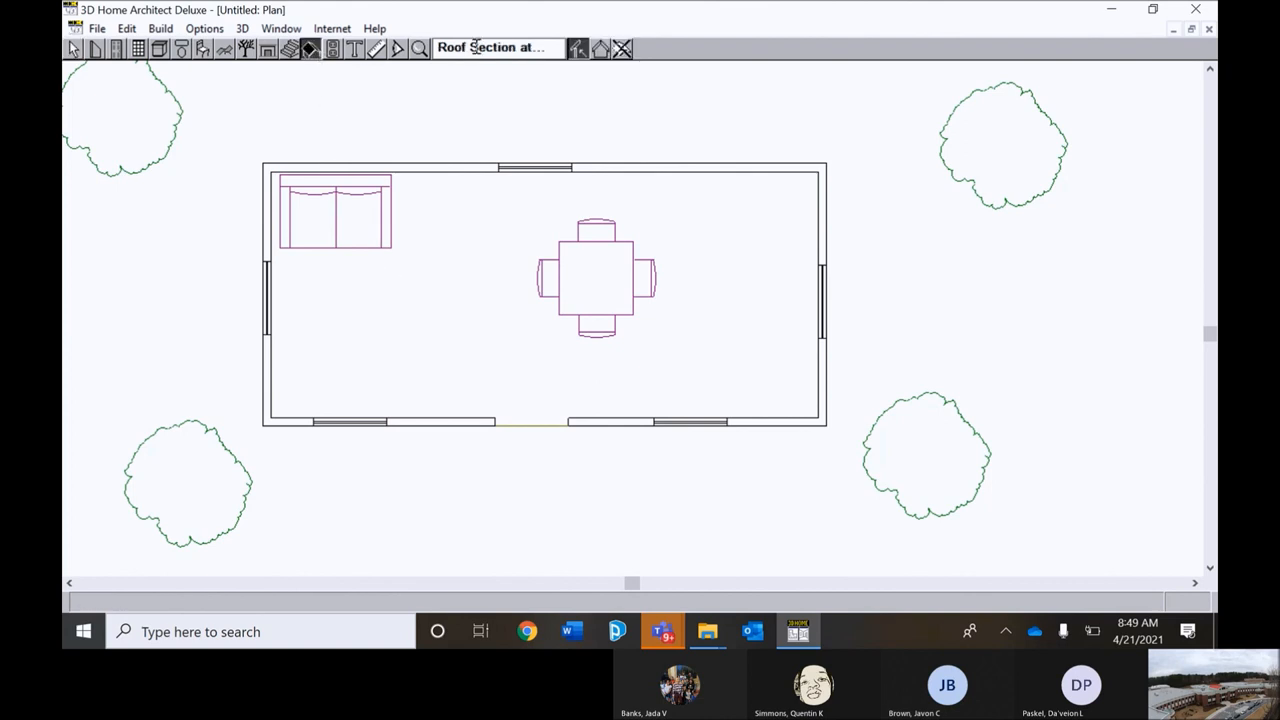
mouse_move(600, 48)
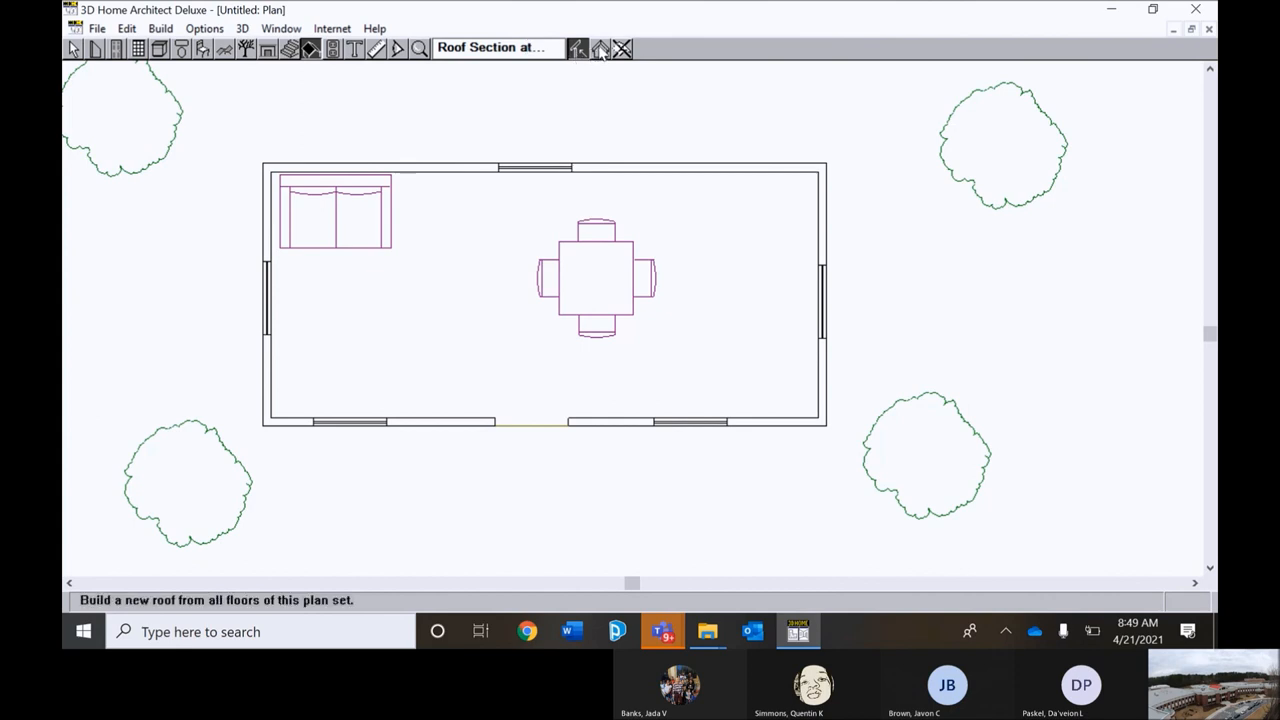
click(578, 48)
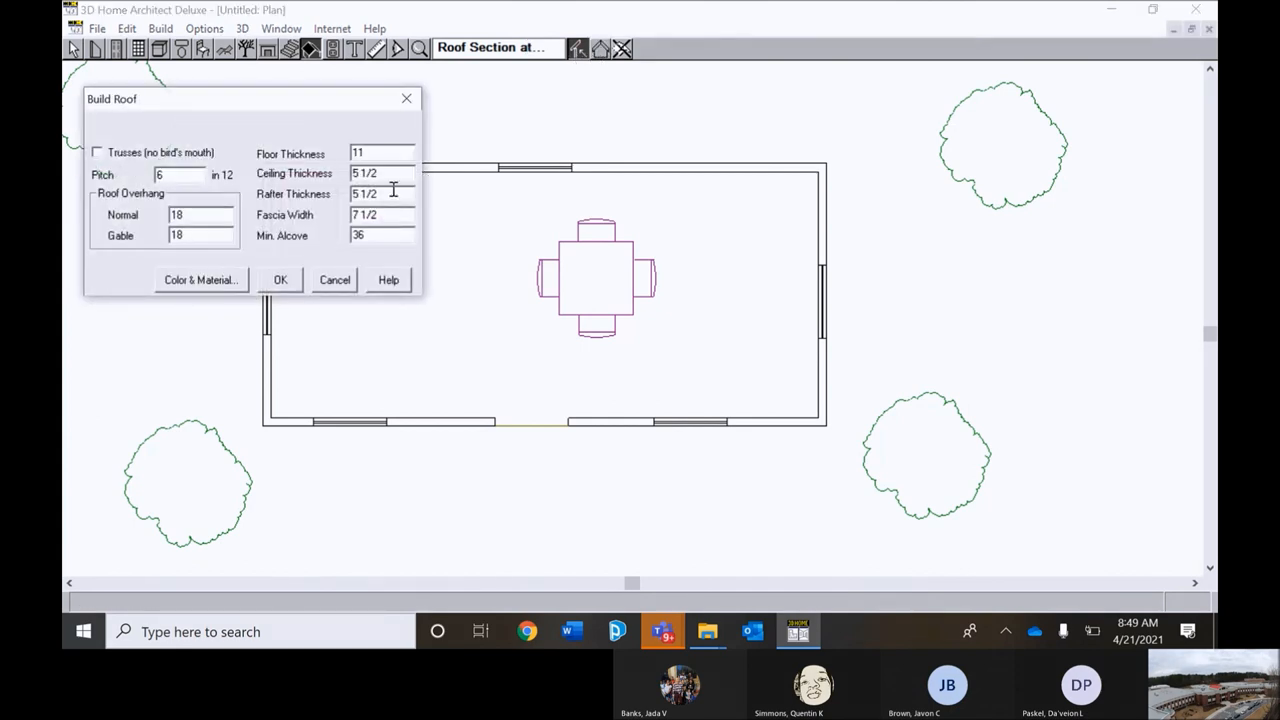
click(280, 279)
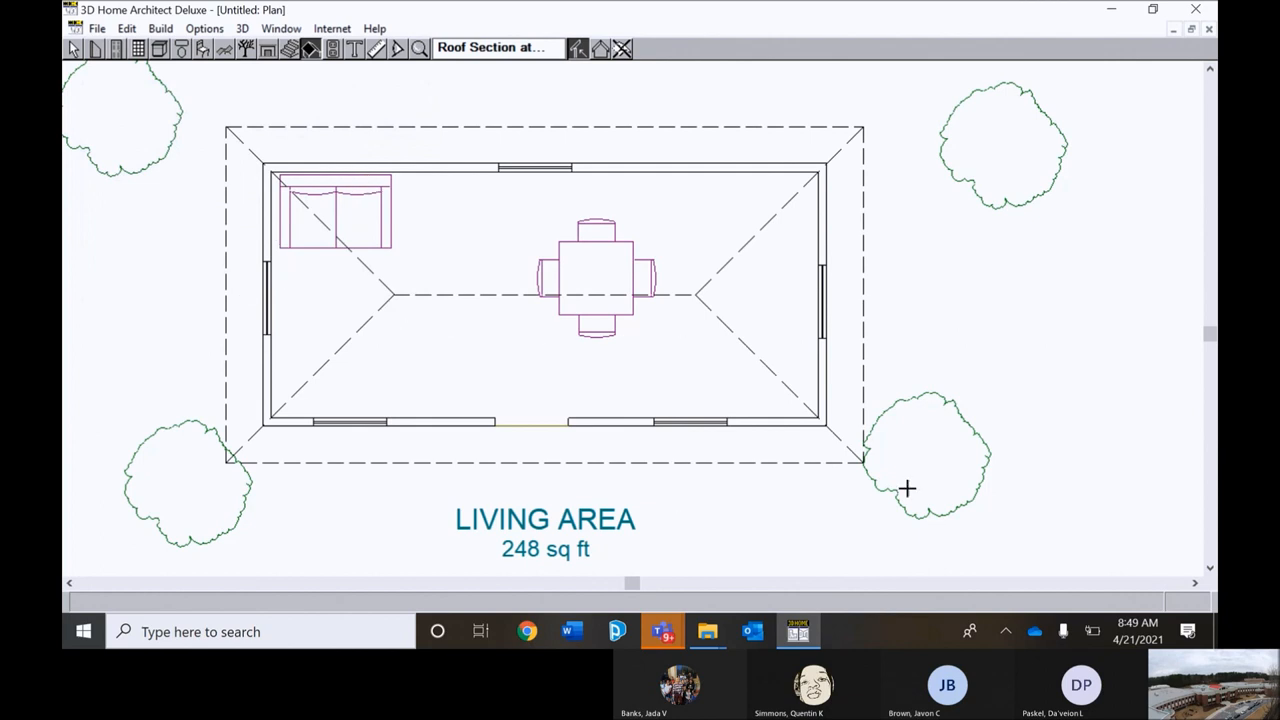
mouse_move(320, 237)
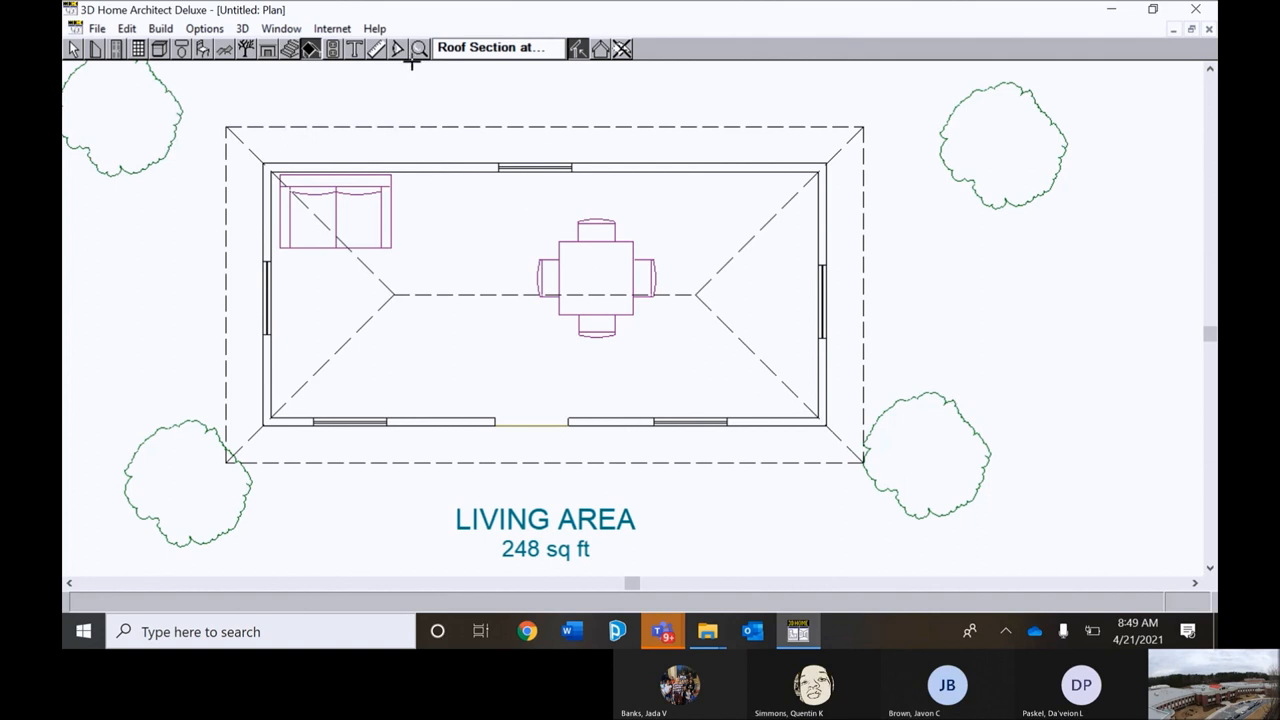
Place a full camera, move it closer to the house, then close the 3D view.
click(397, 49)
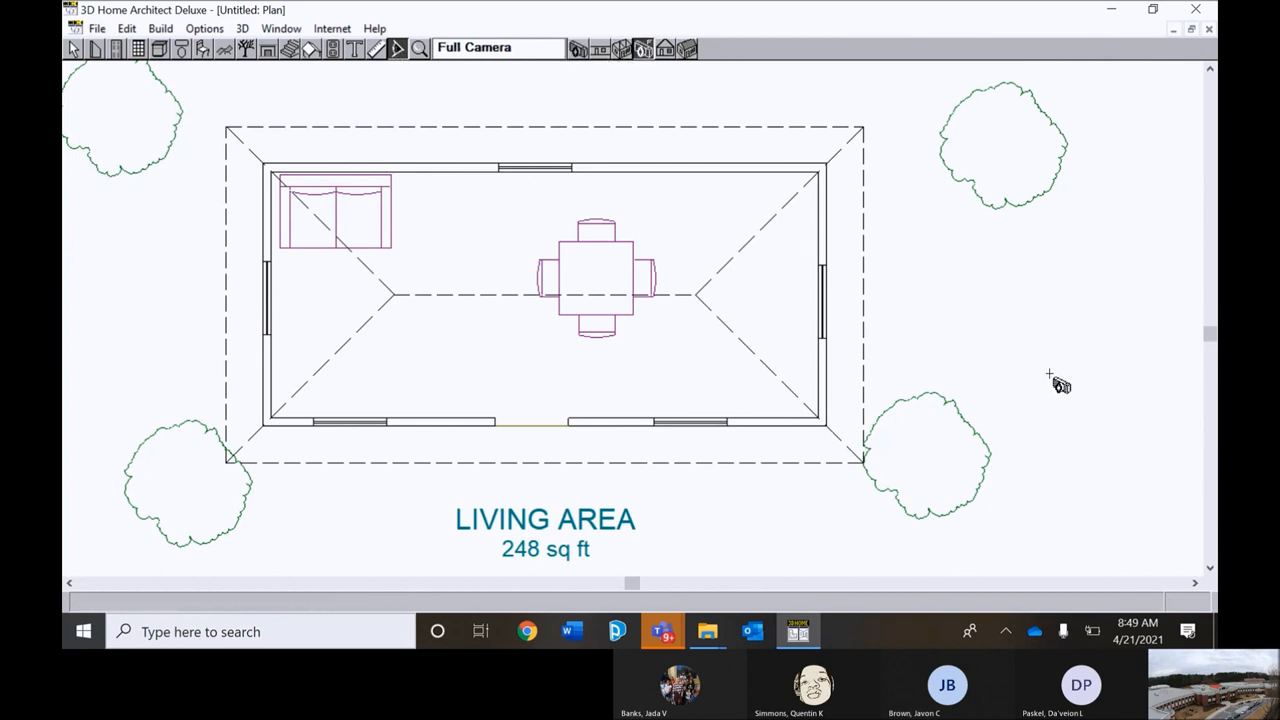
mouse_move(1163, 390)
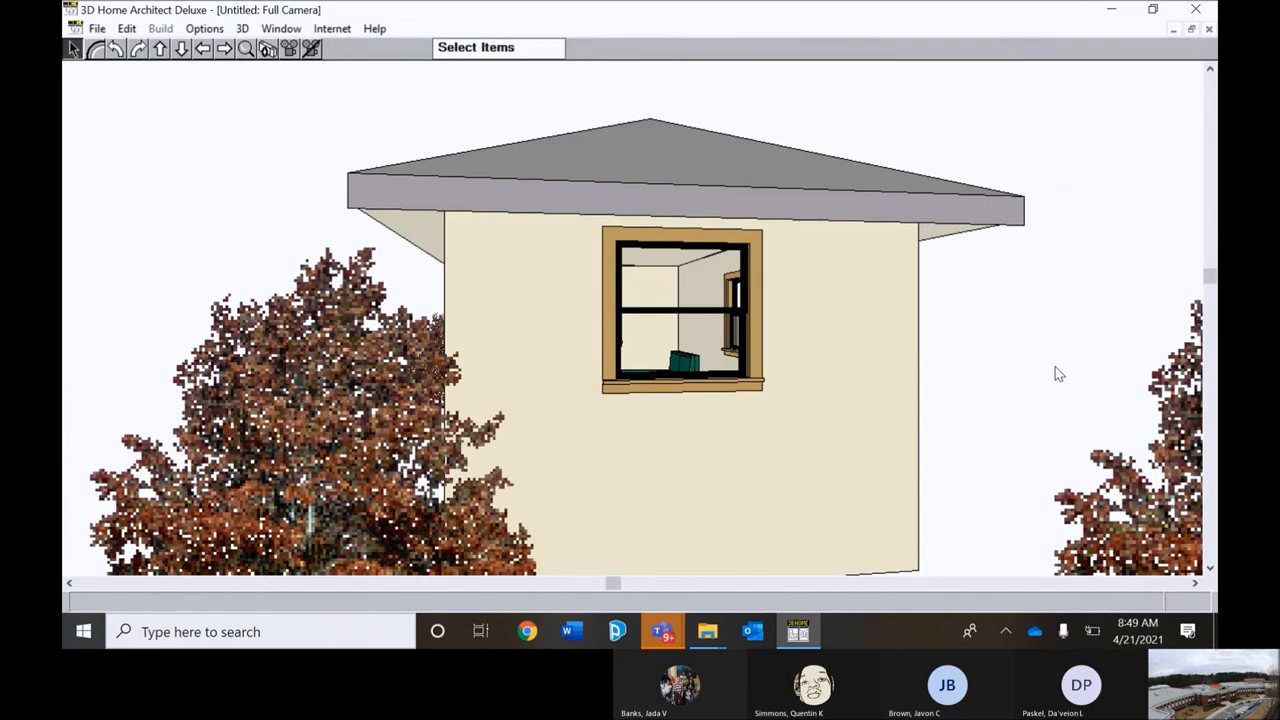
mouse_move(164, 88)
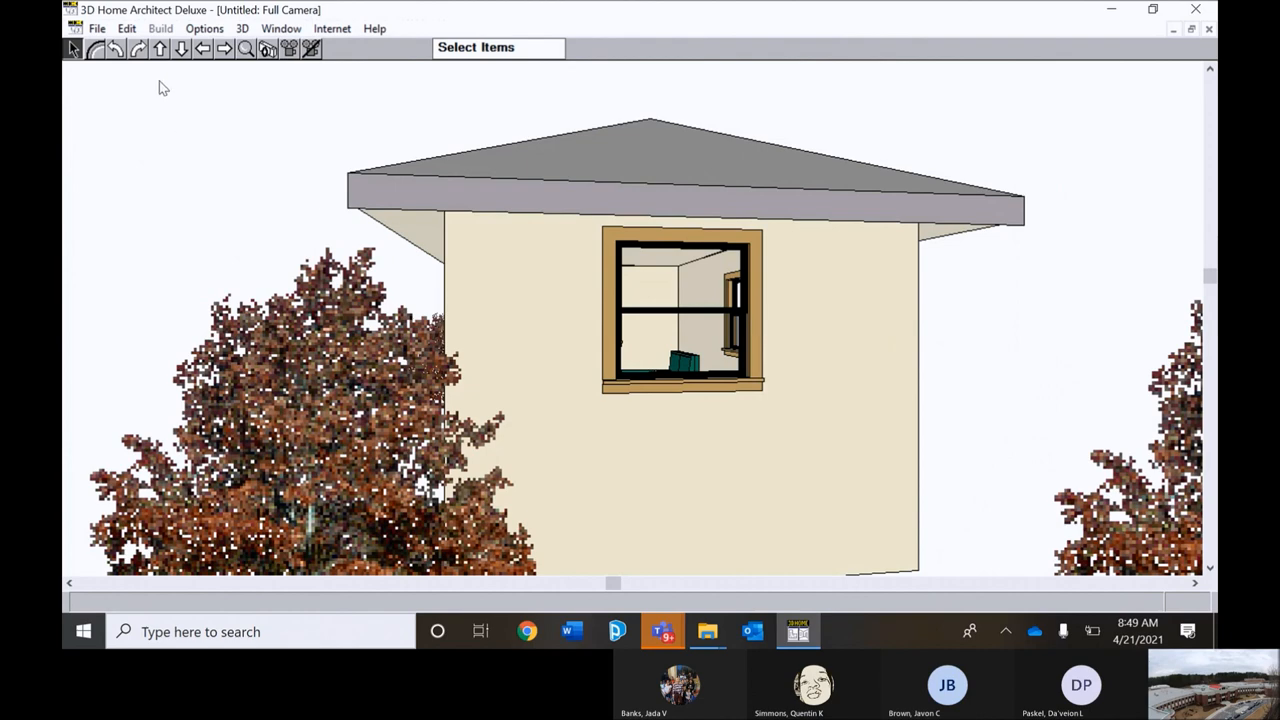
mouse_move(183, 76)
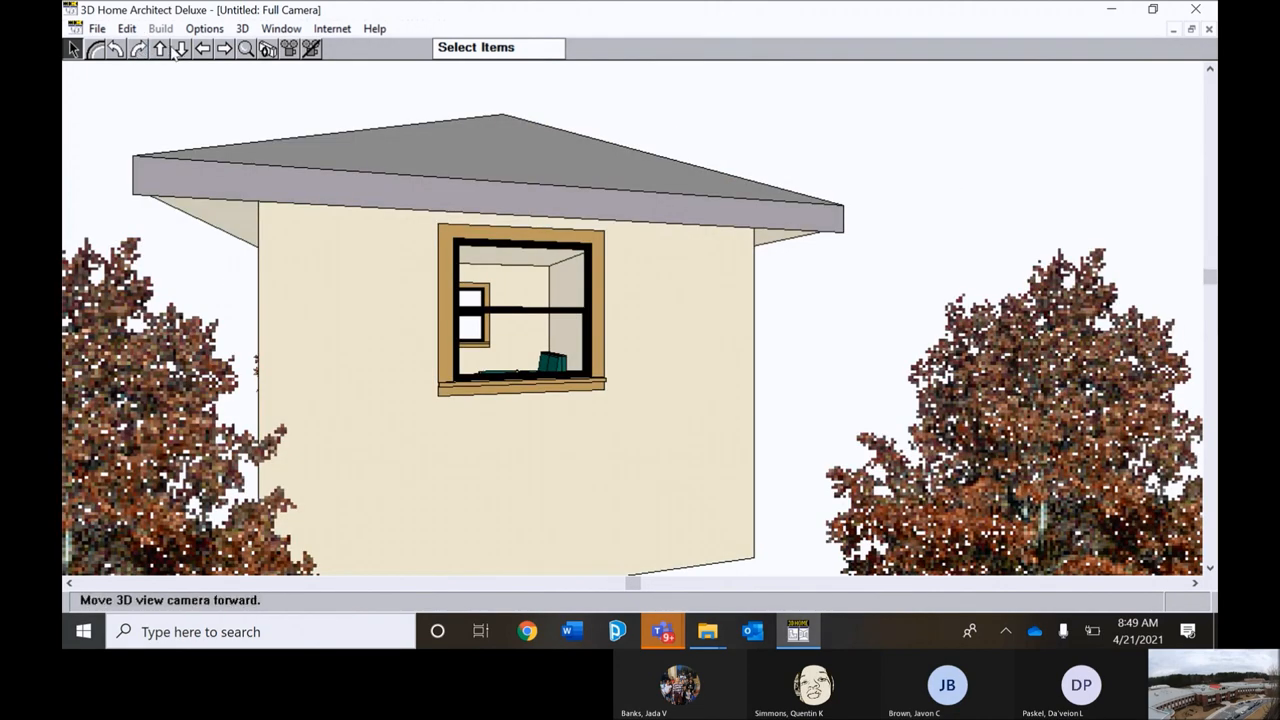
click(203, 49)
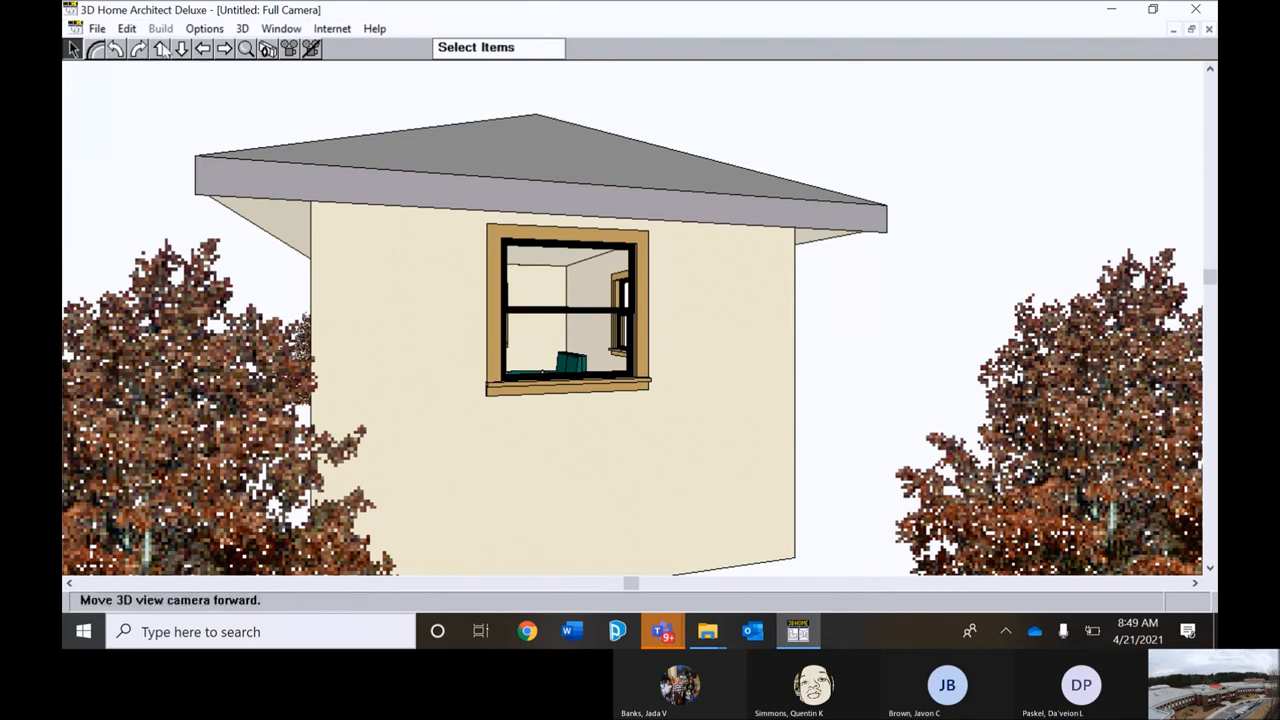
mouse_move(203, 49)
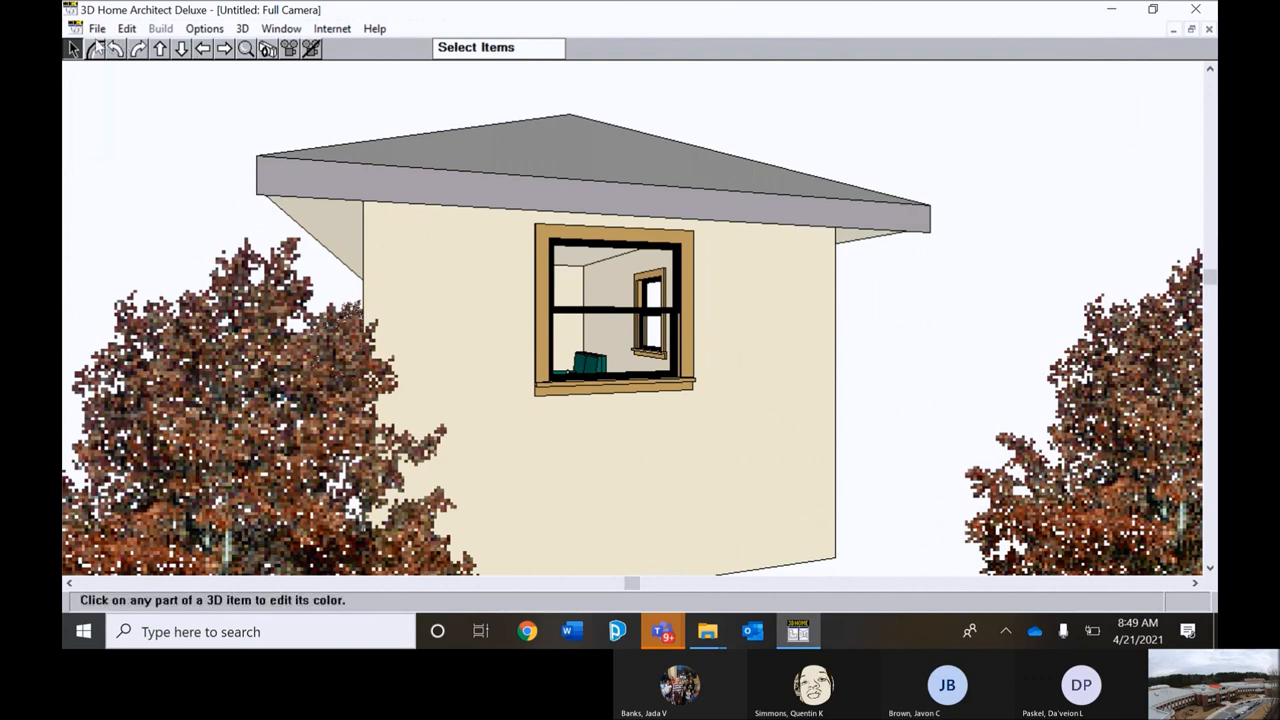
click(75, 28)
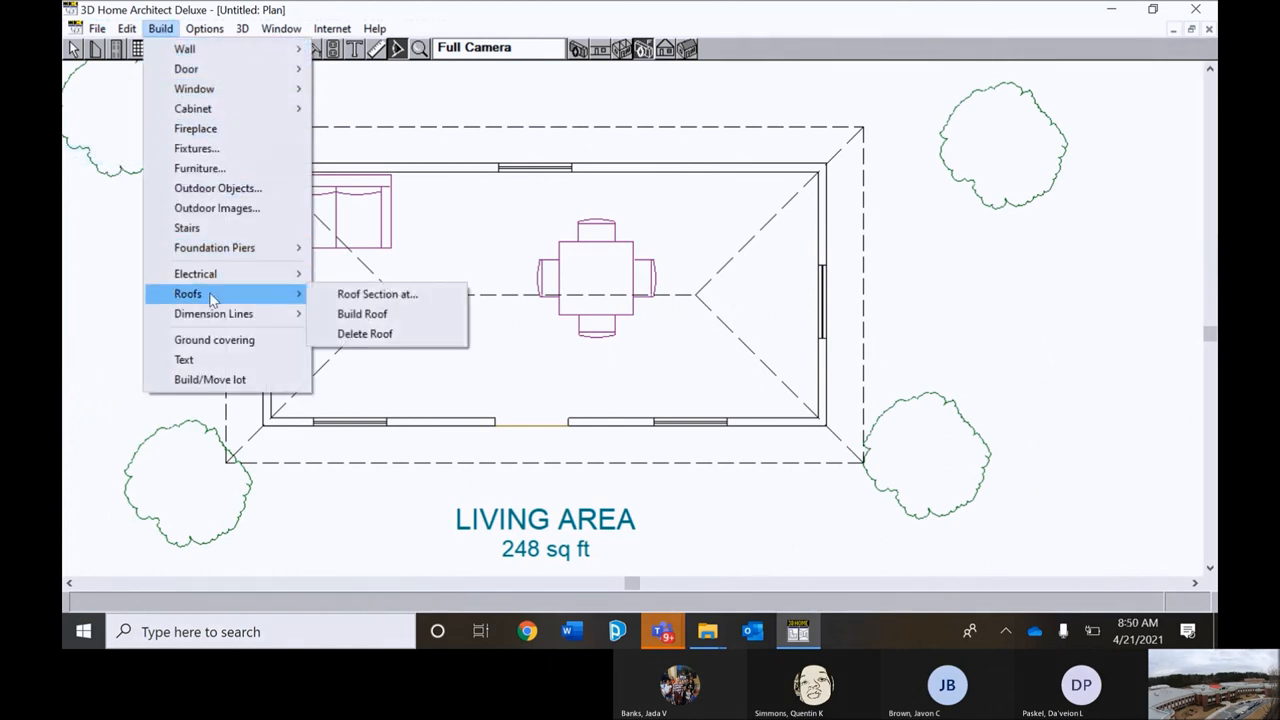
mouse_move(365, 333)
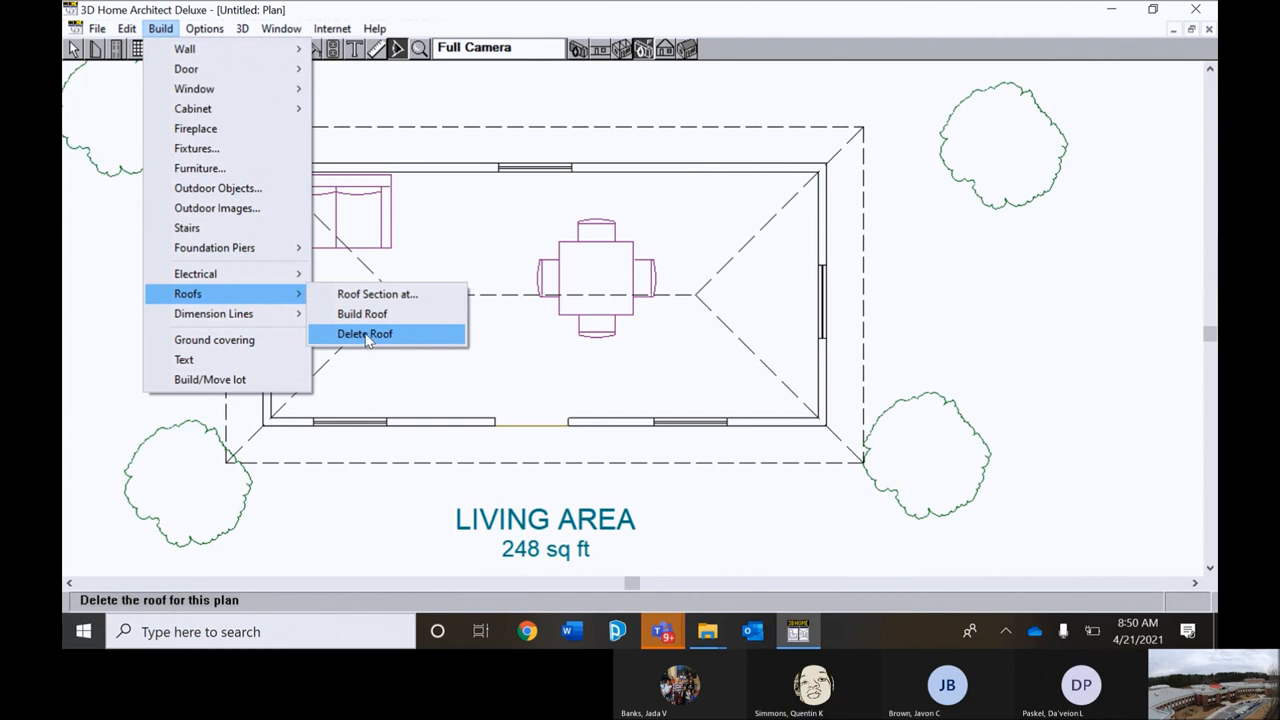
Delete the hip roof with Build > Roofs > Delete Roof.
click(364, 333)
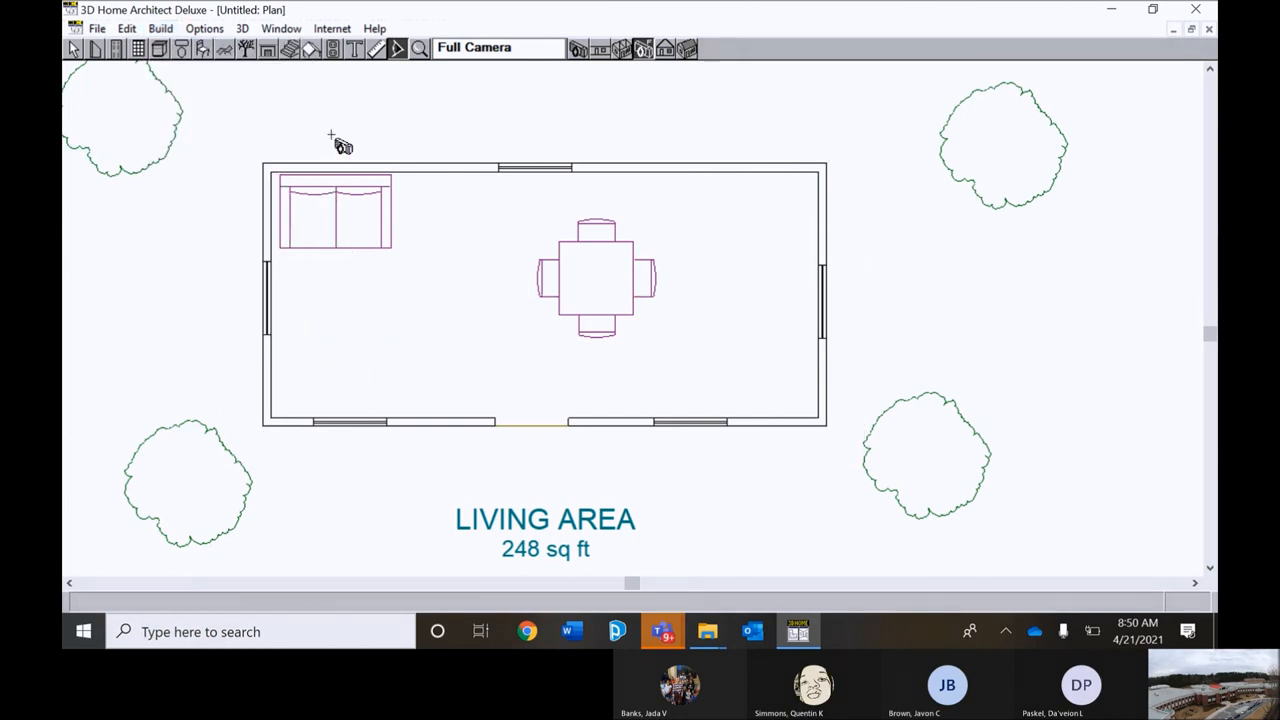
mouse_move(680, 338)
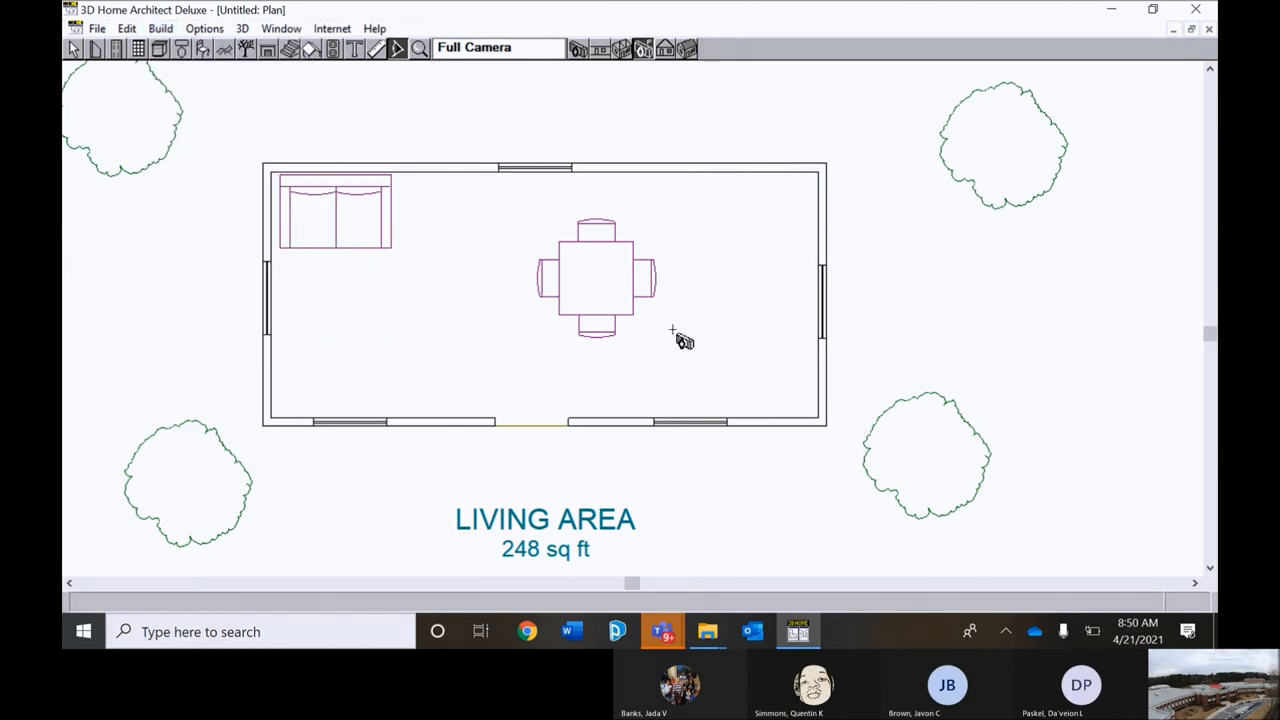
mouse_move(315, 390)
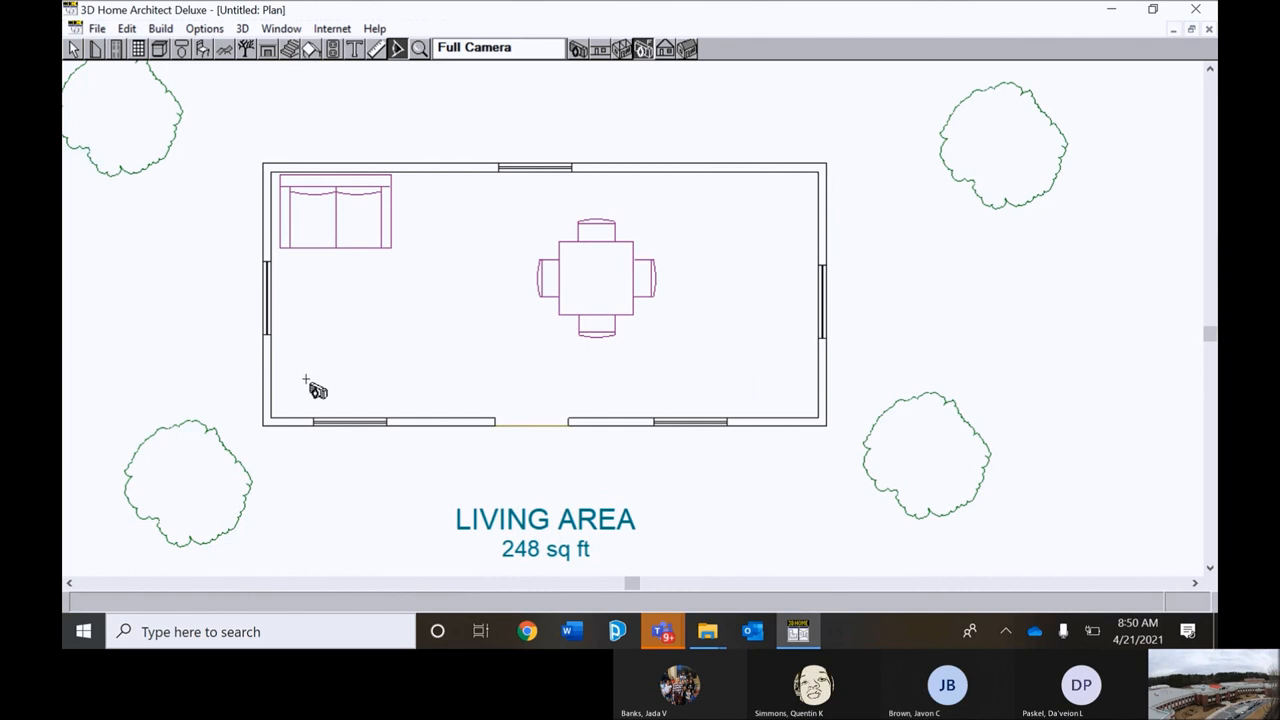
Place a full camera inside the room aimed at the table, rotate left, and back it up.
drag(310, 382, 390, 340)
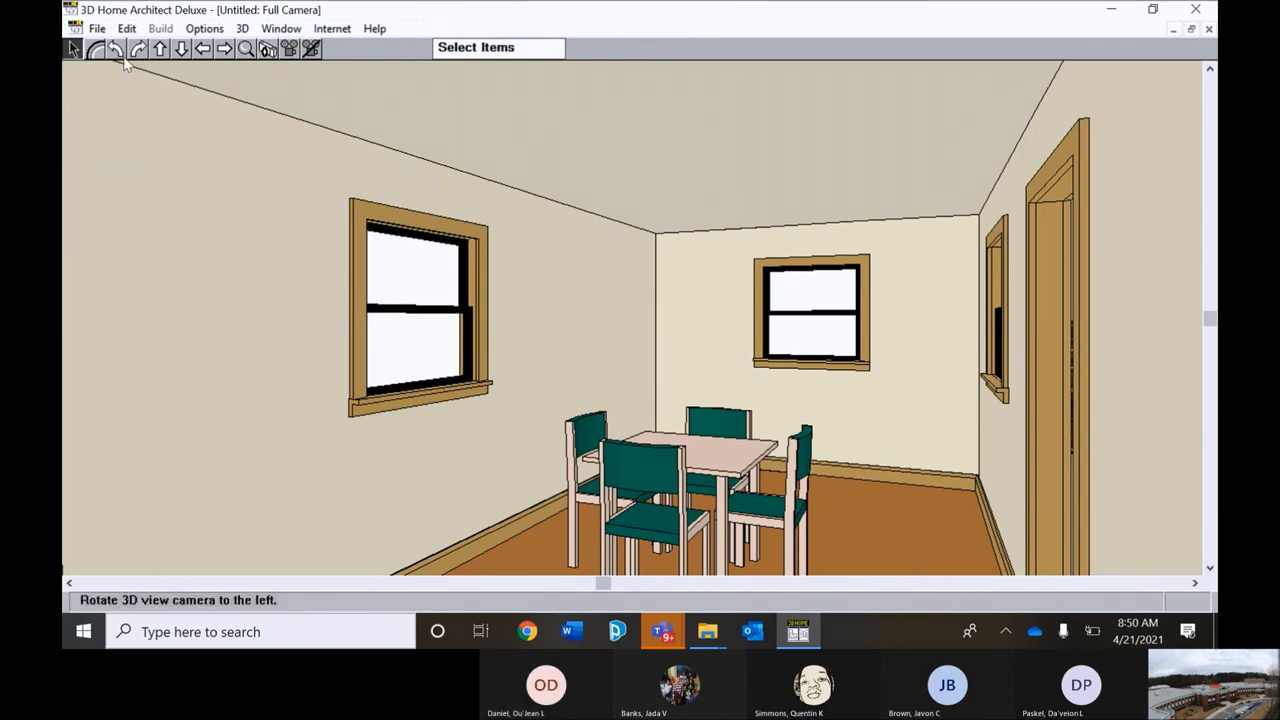
click(224, 49)
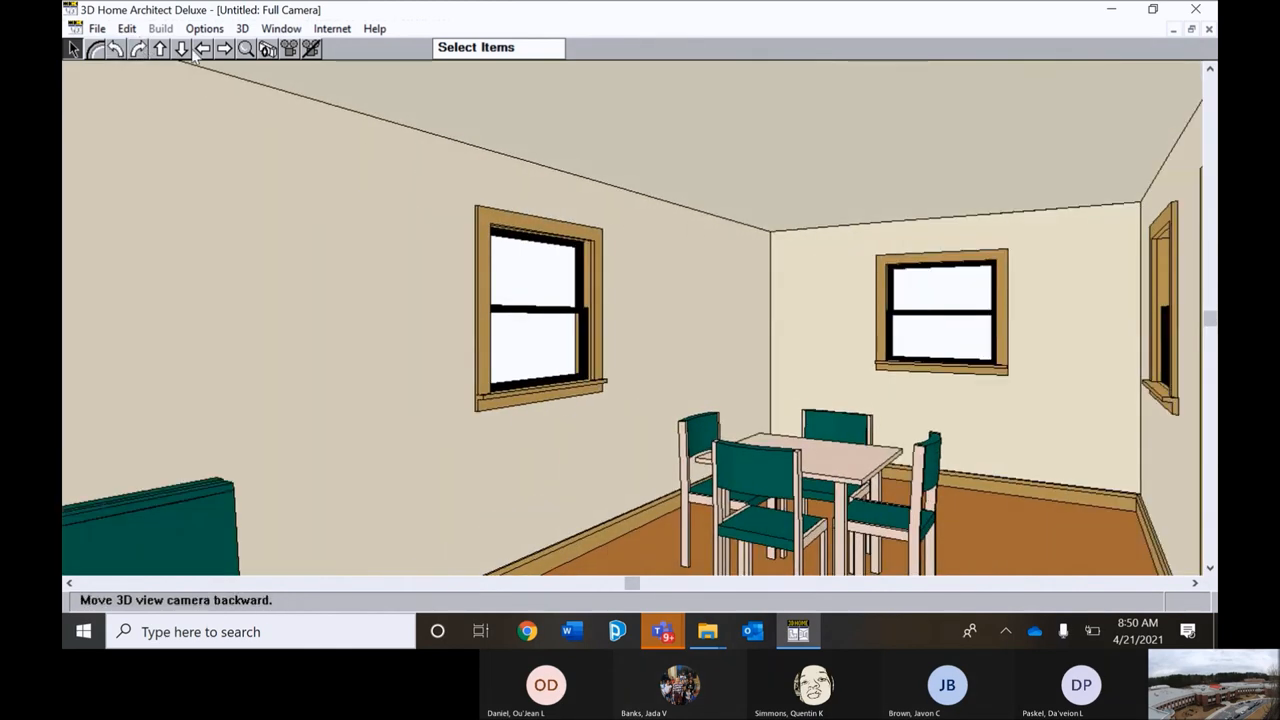
click(224, 49)
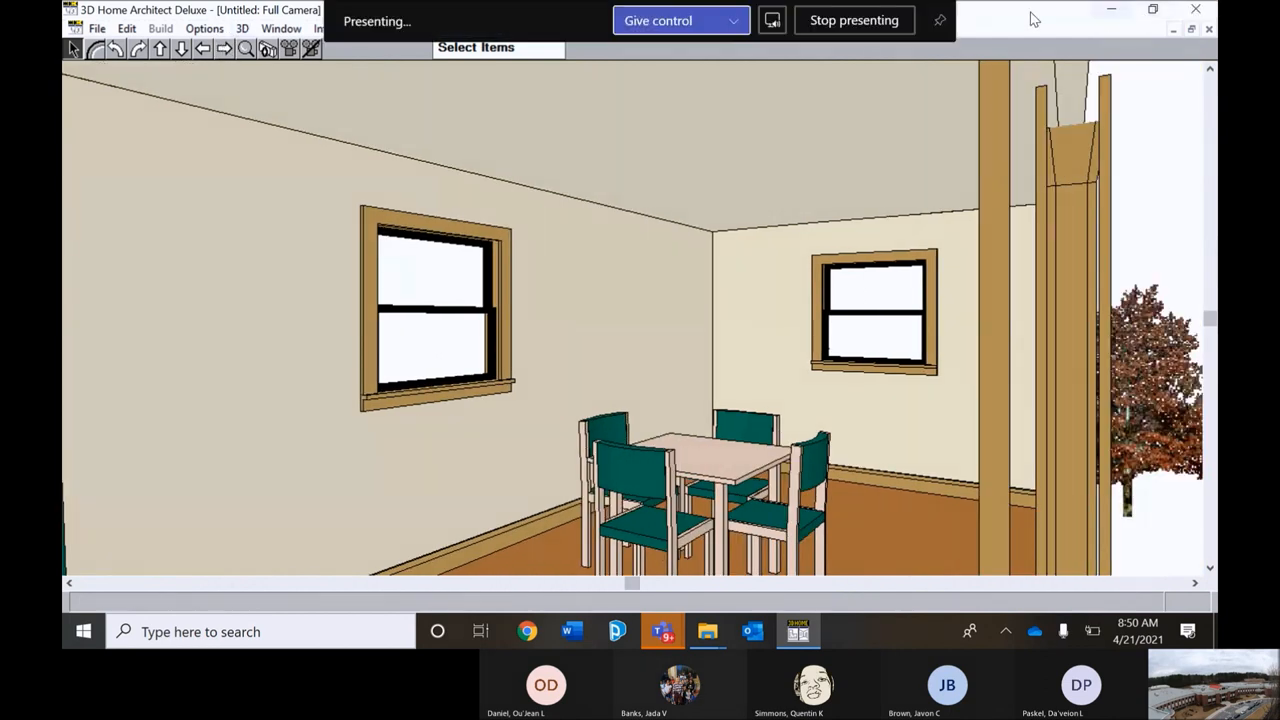
mouse_move(854, 20)
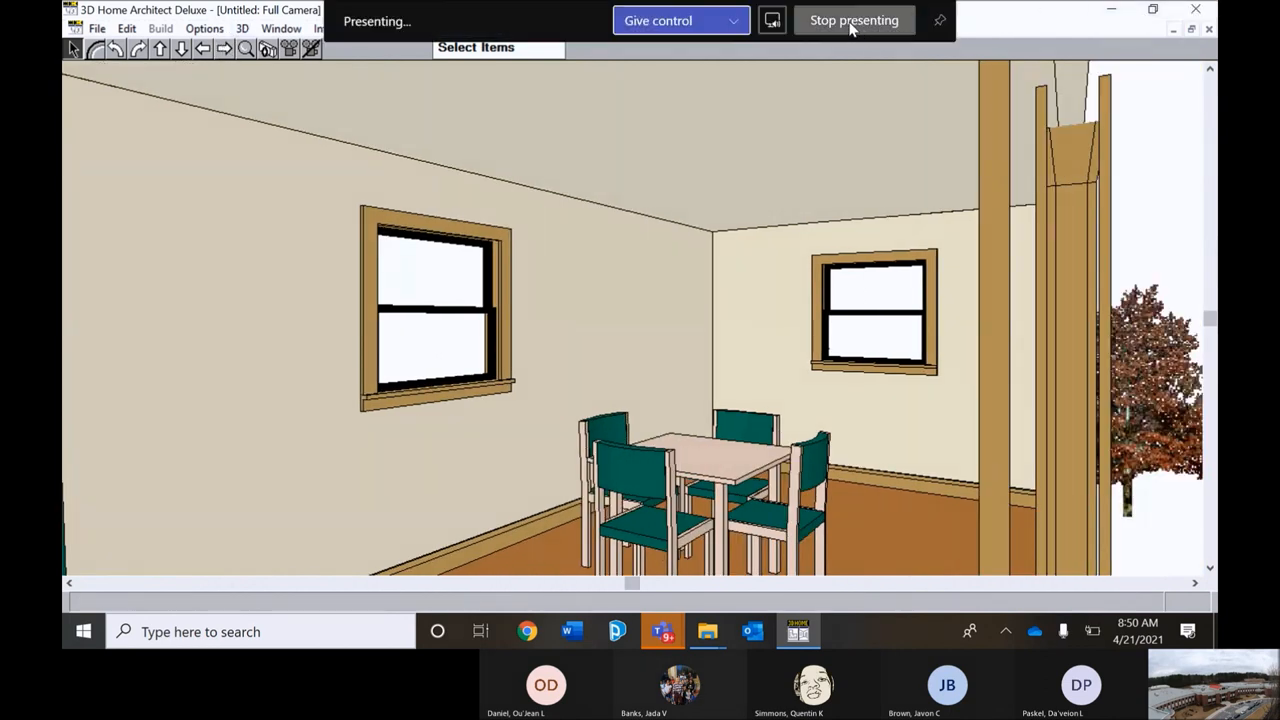